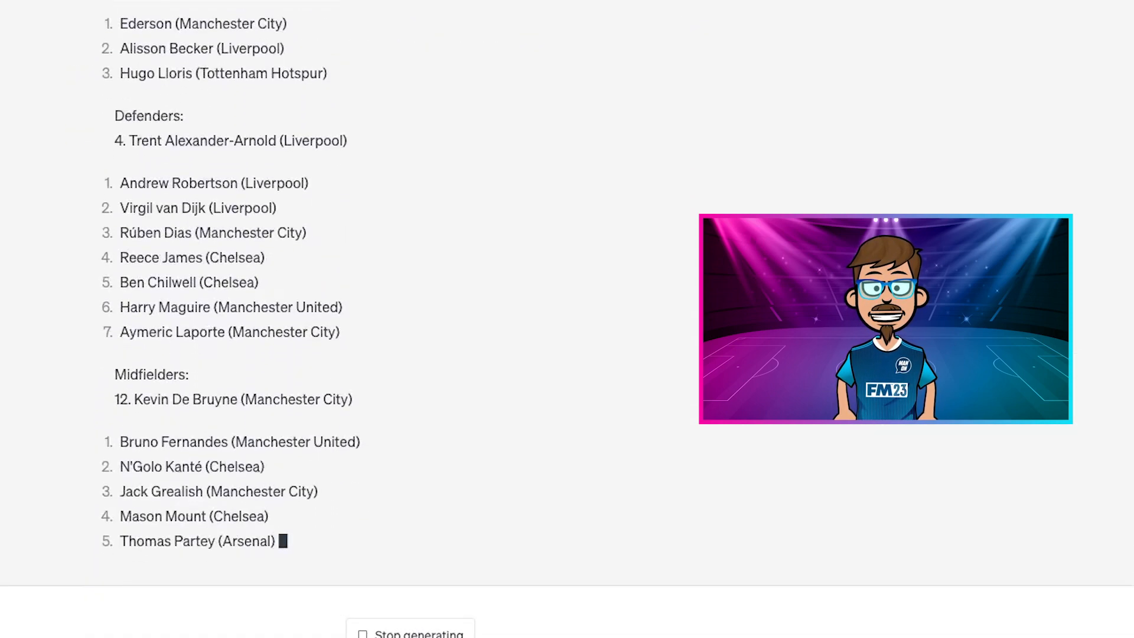
- Scroll through ChatGPT's random star squad, goalkeepers to forwards, with manager Jürgen Klopp
{"action": "scroll", "scroll_direction": "down", "scroll_amount": 3}
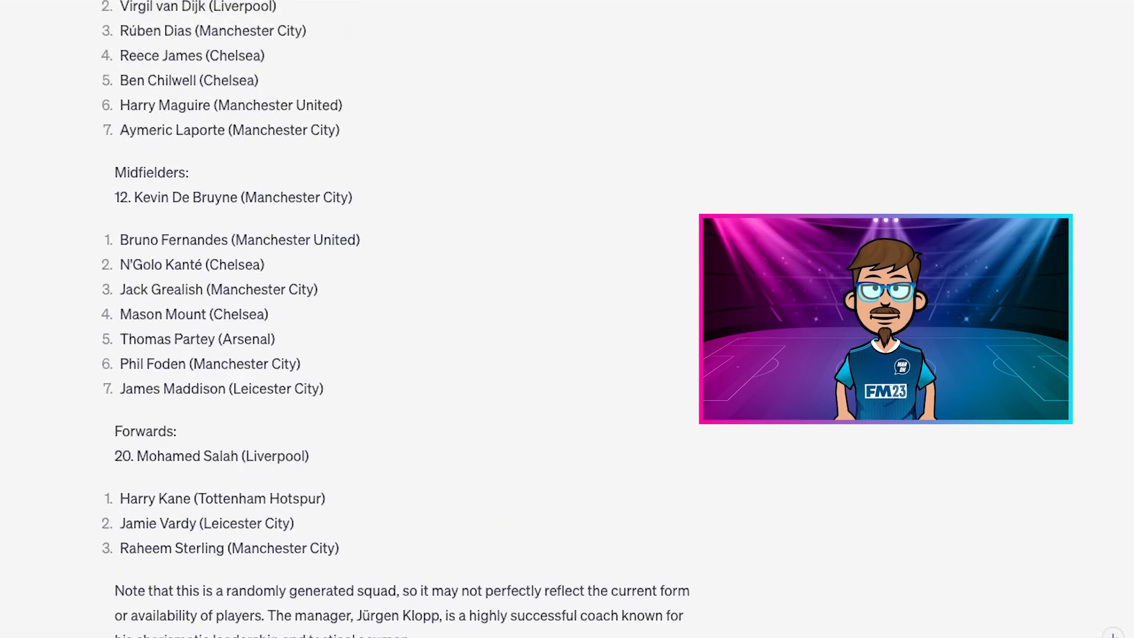
{"action": "scroll", "scroll_direction": "up", "scroll_amount": 3}
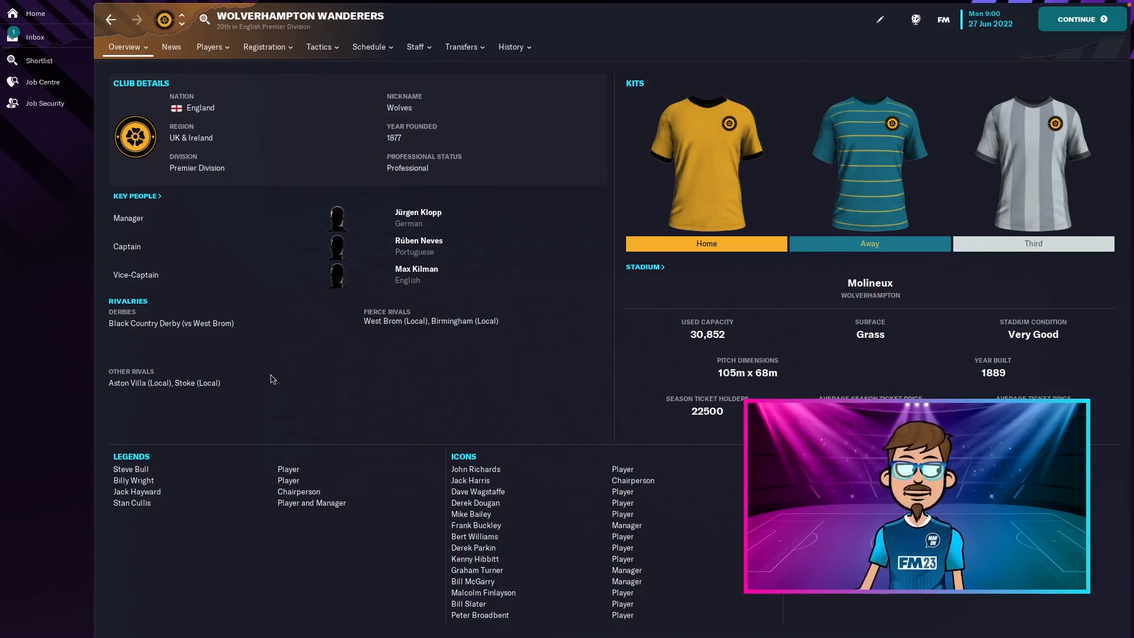
{"action": "mouse_move", "coordinate": [418, 213]}
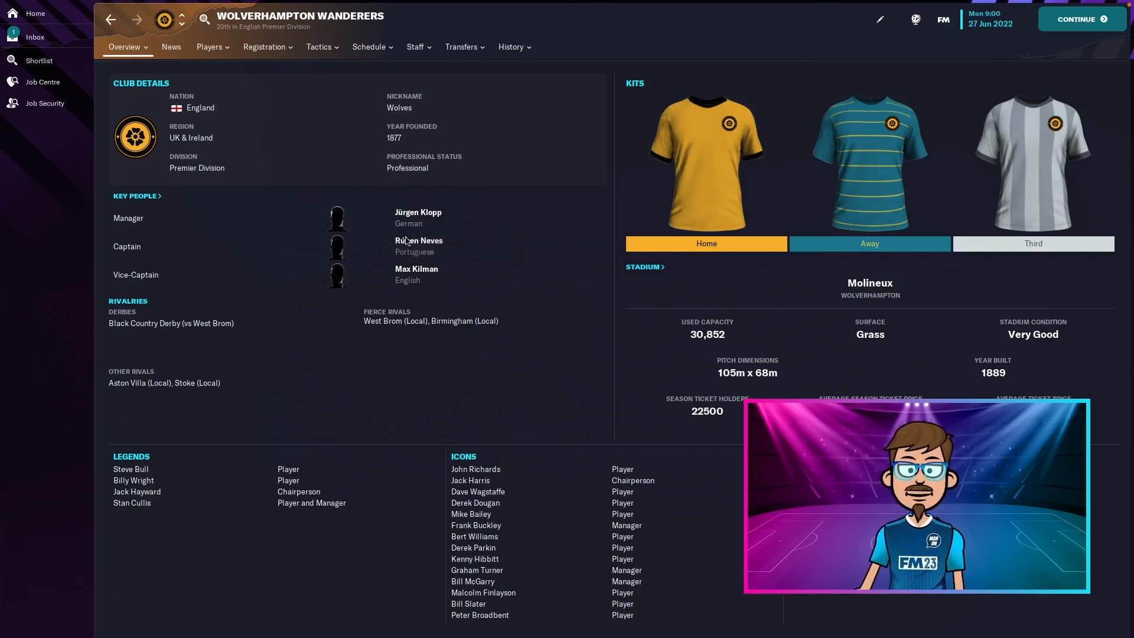
{"action": "mouse_move", "coordinate": [435, 283]}
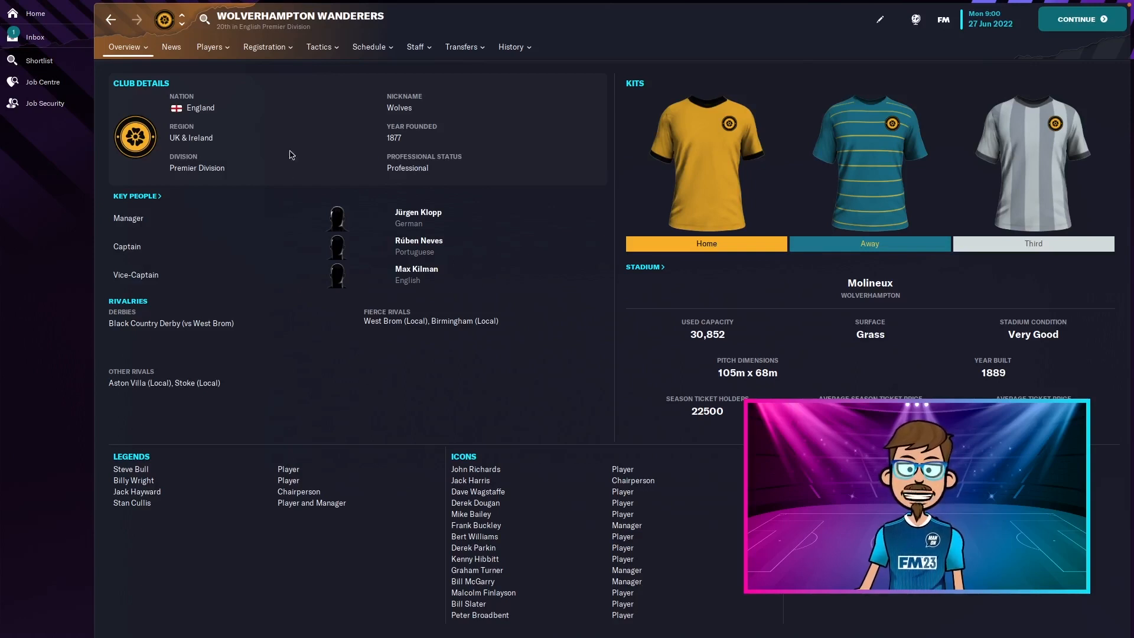
- Show the Wolves squad of star signings sorted by wage, highest first
{"action": "left_click", "coordinate": [209, 46]}
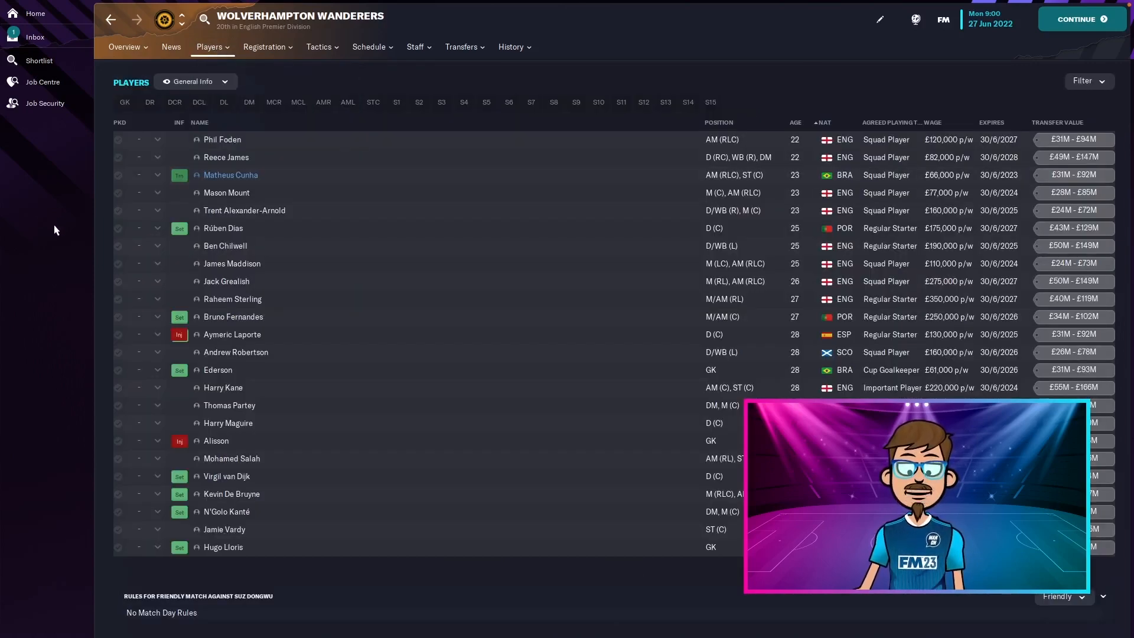
{"action": "mouse_move", "coordinate": [288, 290]}
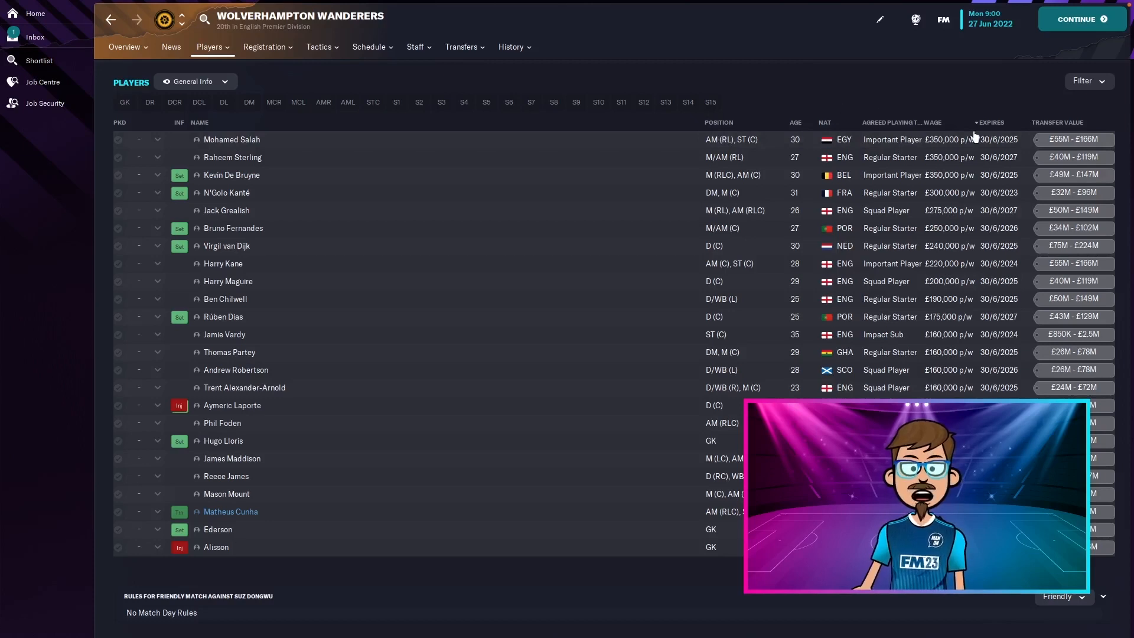
{"action": "mouse_move", "coordinate": [866, 97]}
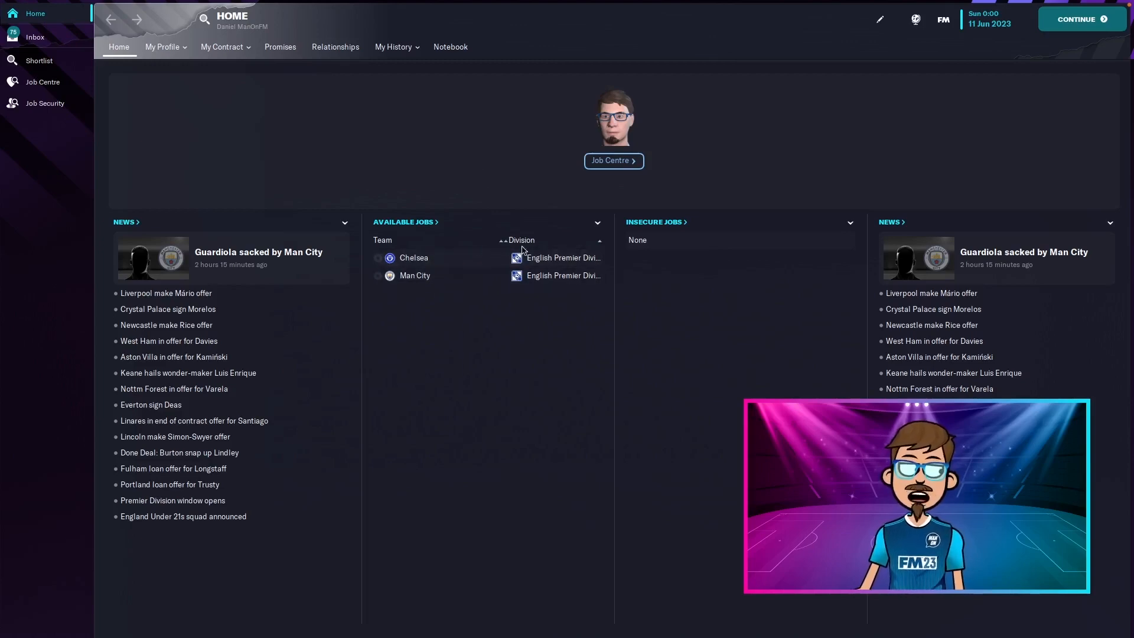
- Show the Premier Division overview with Wolves 2022/23 champions on 88 points
{"action": "left_click", "coordinate": [562, 257]}
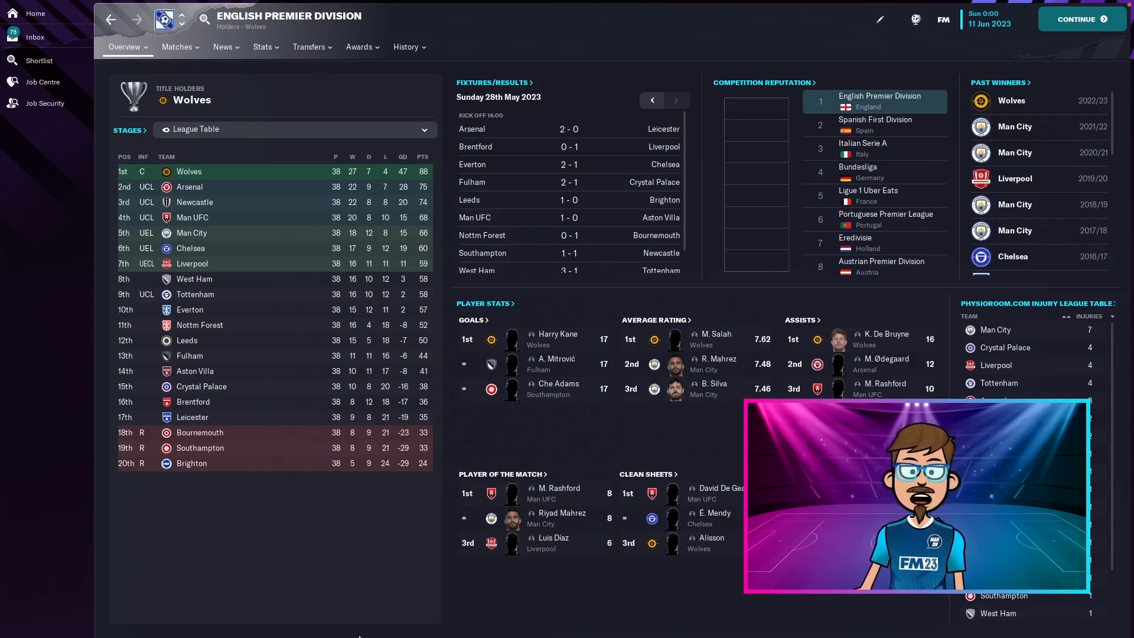
{"action": "mouse_move", "coordinate": [254, 468]}
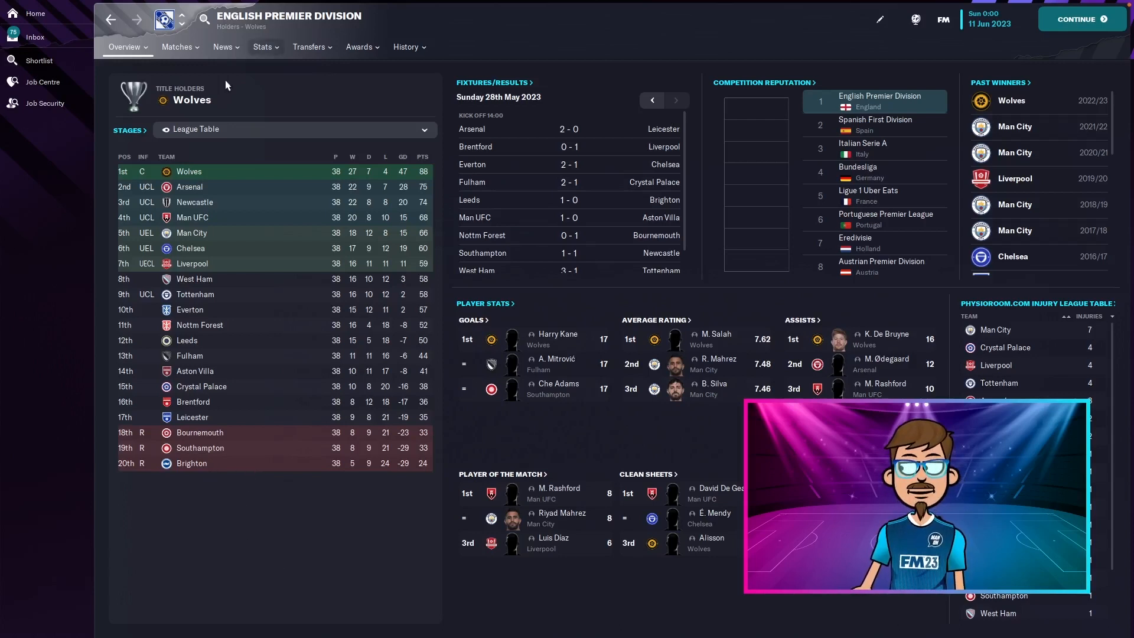
- Rank the league by shots, shots against, possession, clean sheets and fewest goals conceded
{"action": "left_click", "coordinate": [262, 47]}
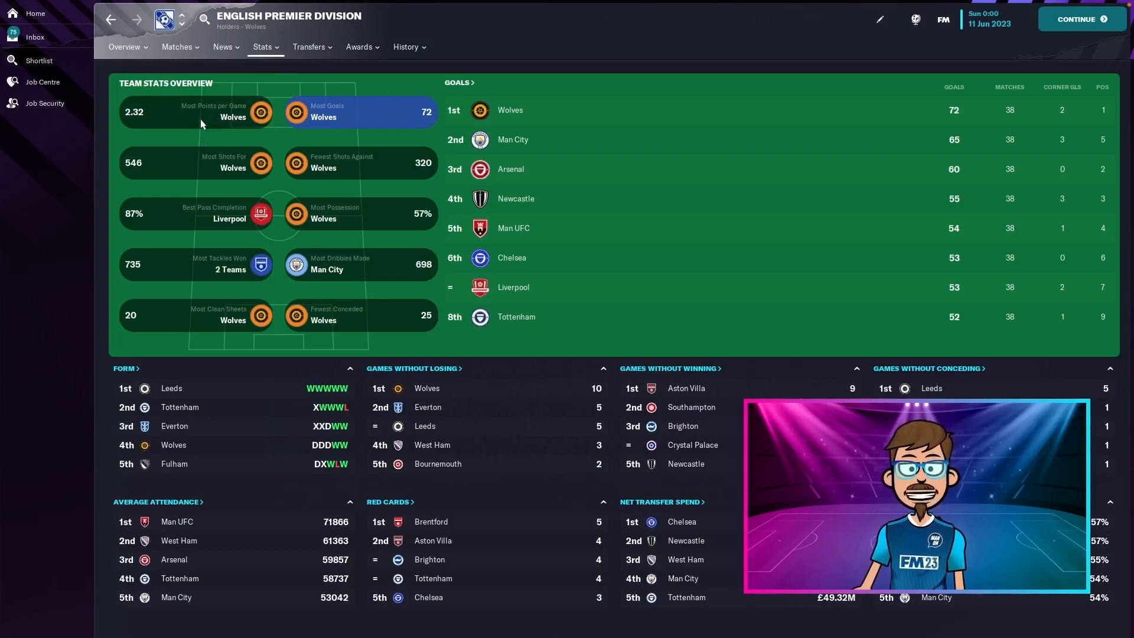
{"action": "left_click", "coordinate": [195, 163]}
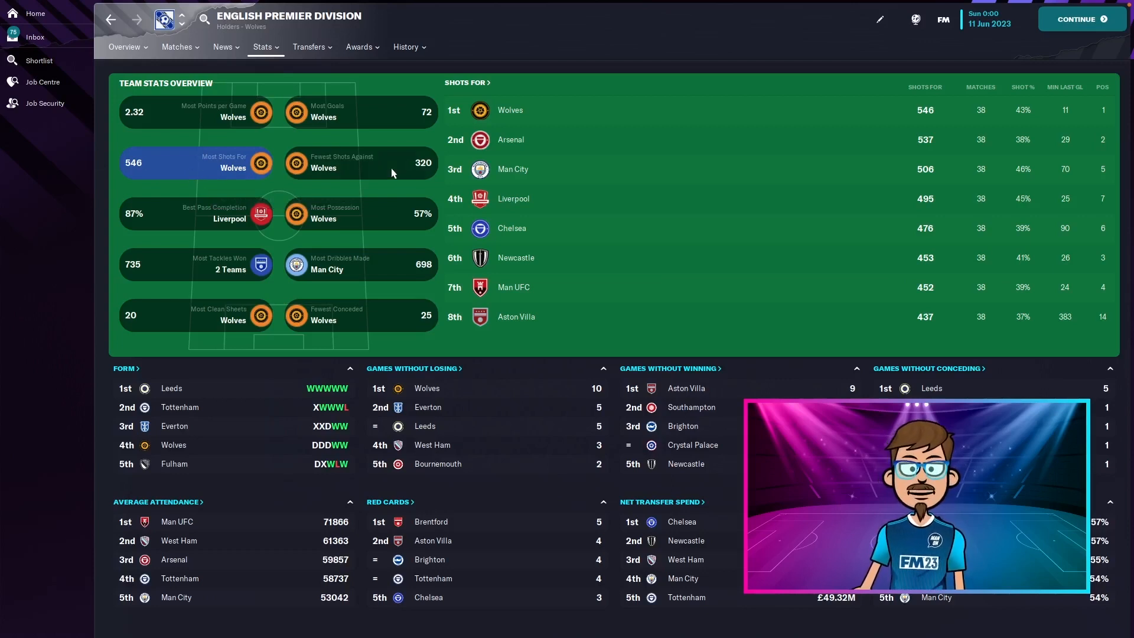
{"action": "left_click", "coordinate": [360, 161]}
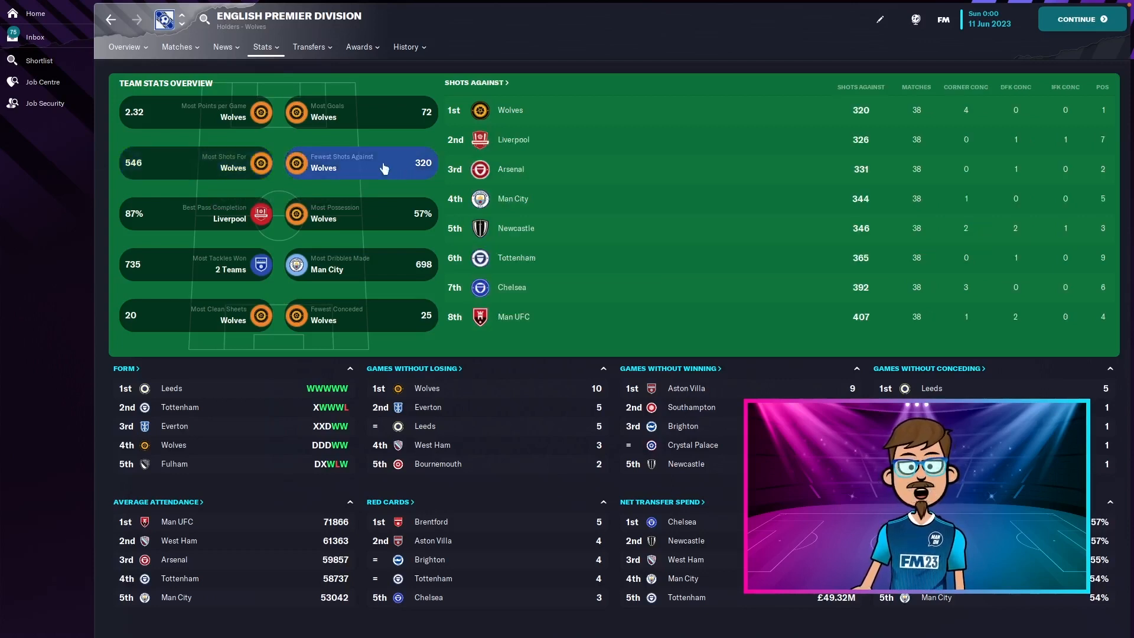
{"action": "left_click", "coordinate": [340, 213]}
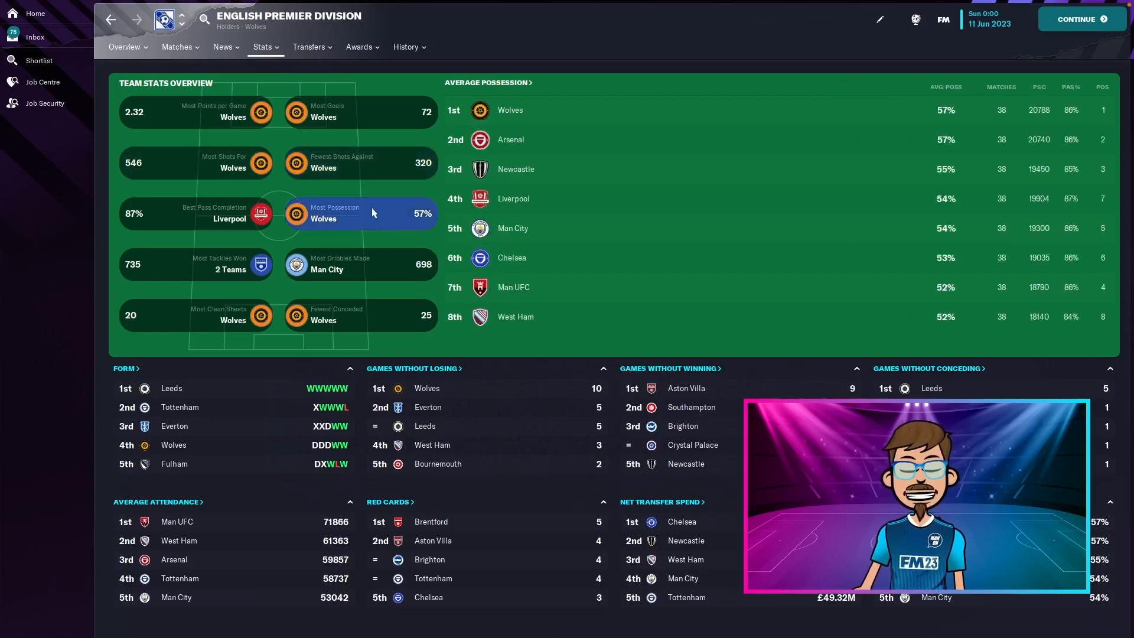
{"action": "left_click", "coordinate": [216, 315]}
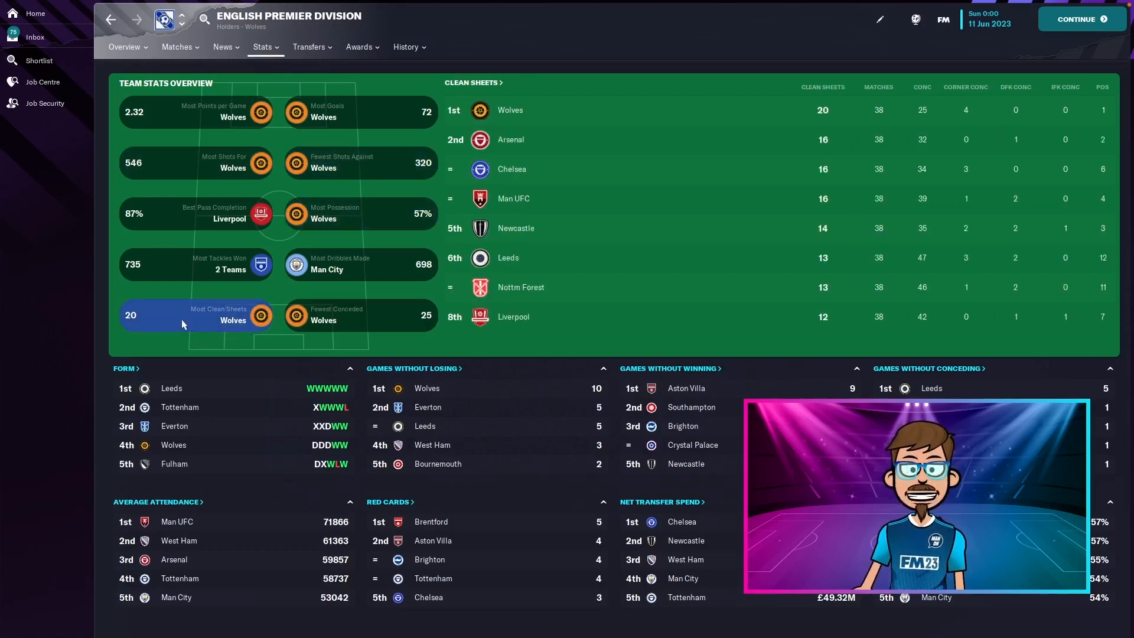
{"action": "mouse_move", "coordinate": [332, 320]}
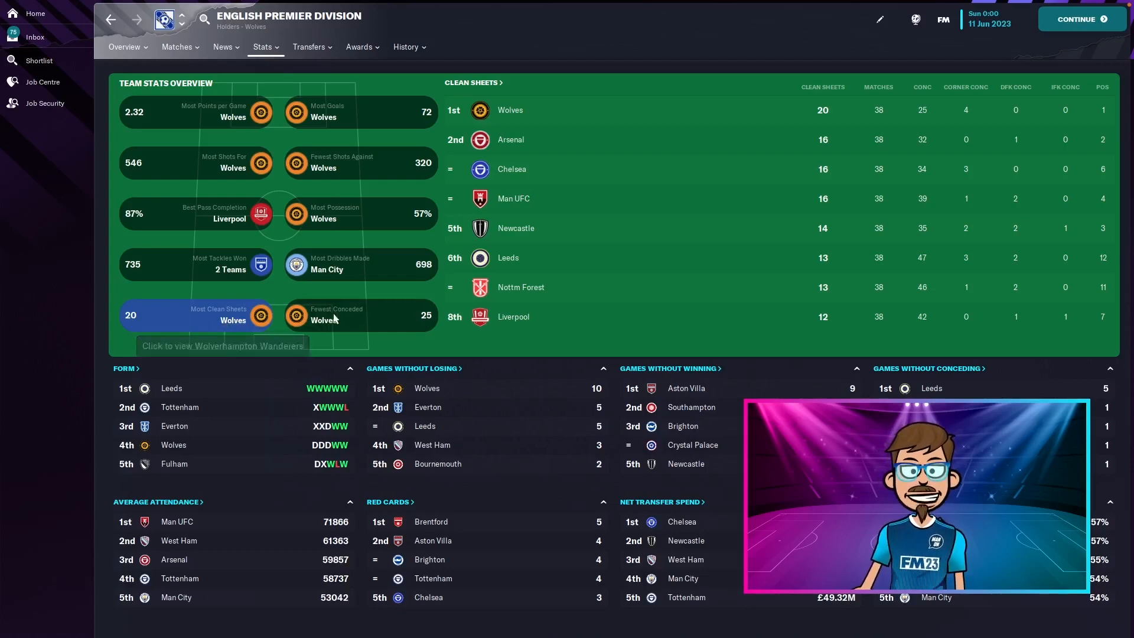
{"action": "left_click", "coordinate": [340, 319]}
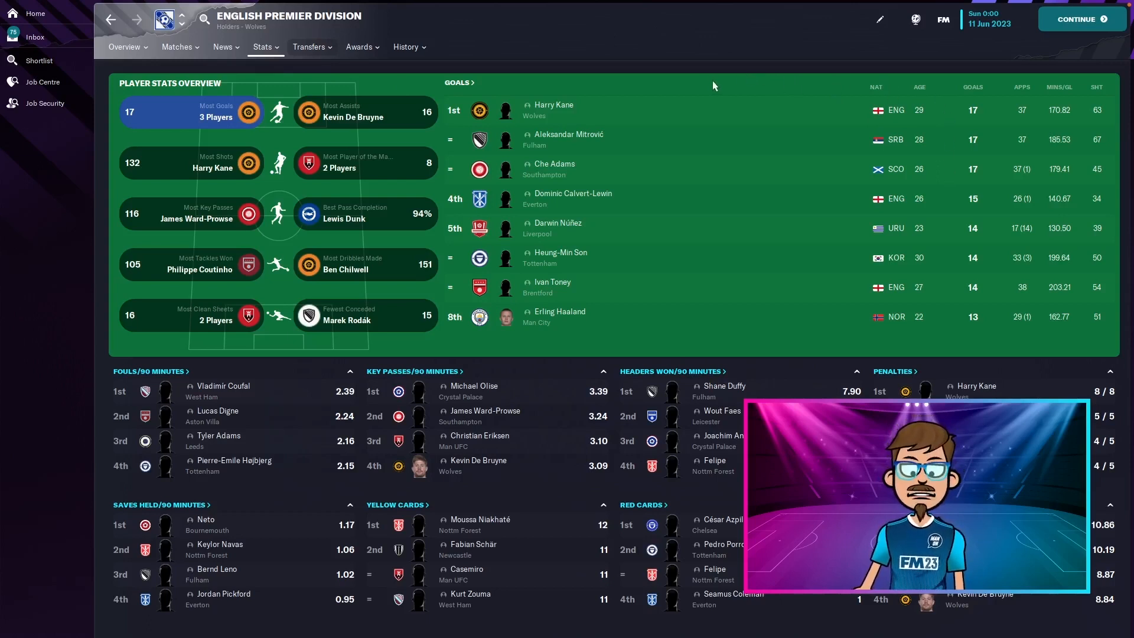
- Show the league leaders for assists, shots, goals and clean sheets
{"action": "left_click", "coordinate": [340, 112]}
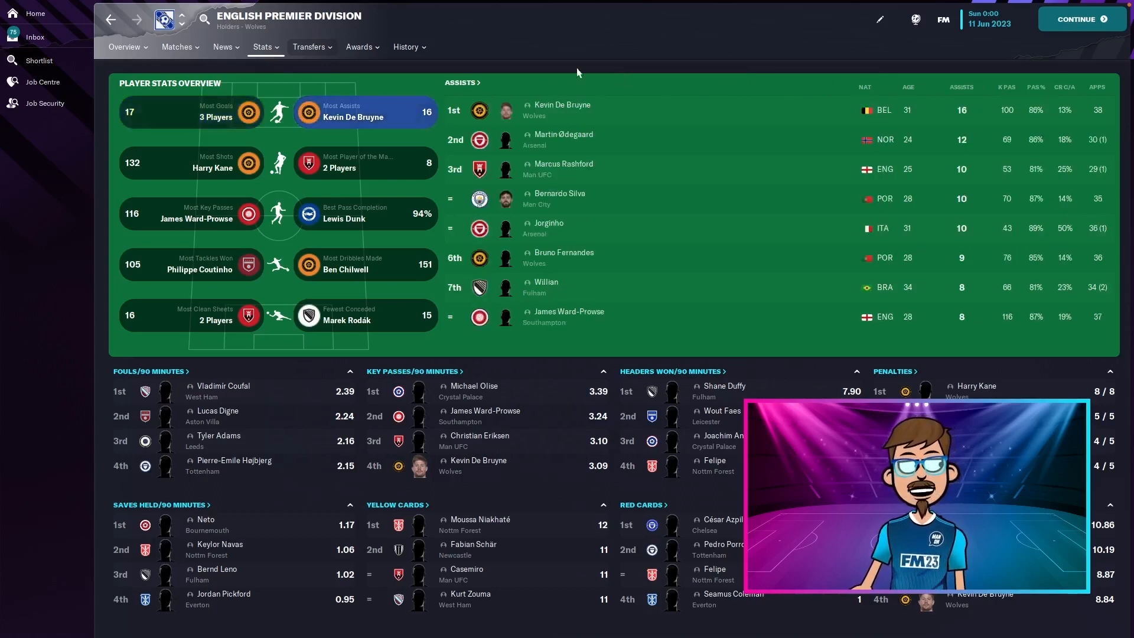
{"action": "left_click", "coordinate": [190, 162]}
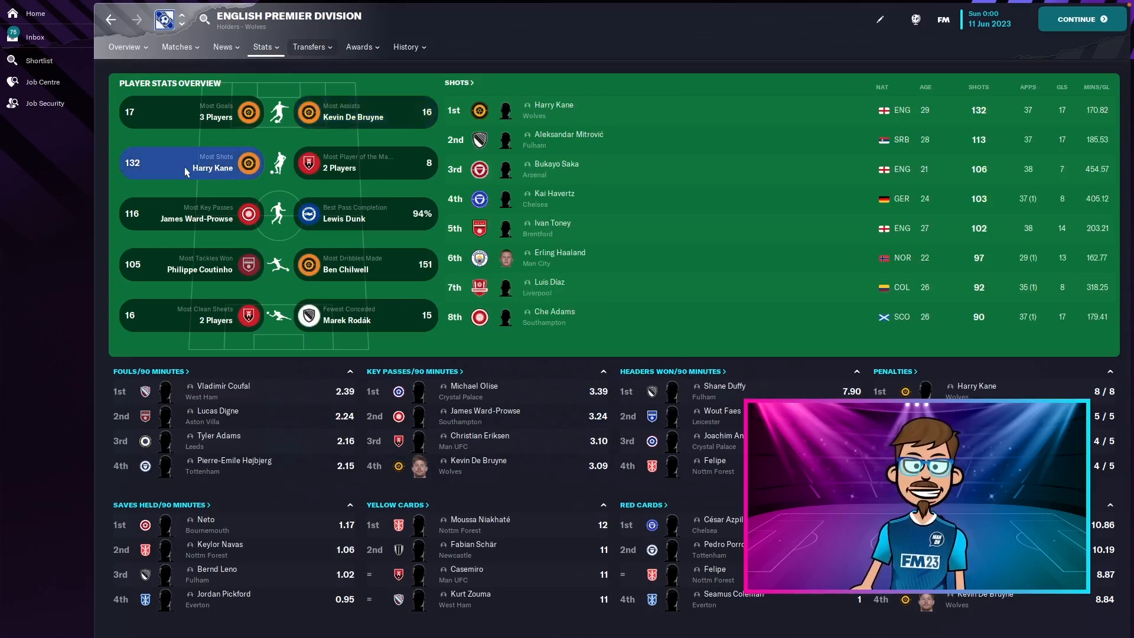
{"action": "left_click", "coordinate": [191, 112]}
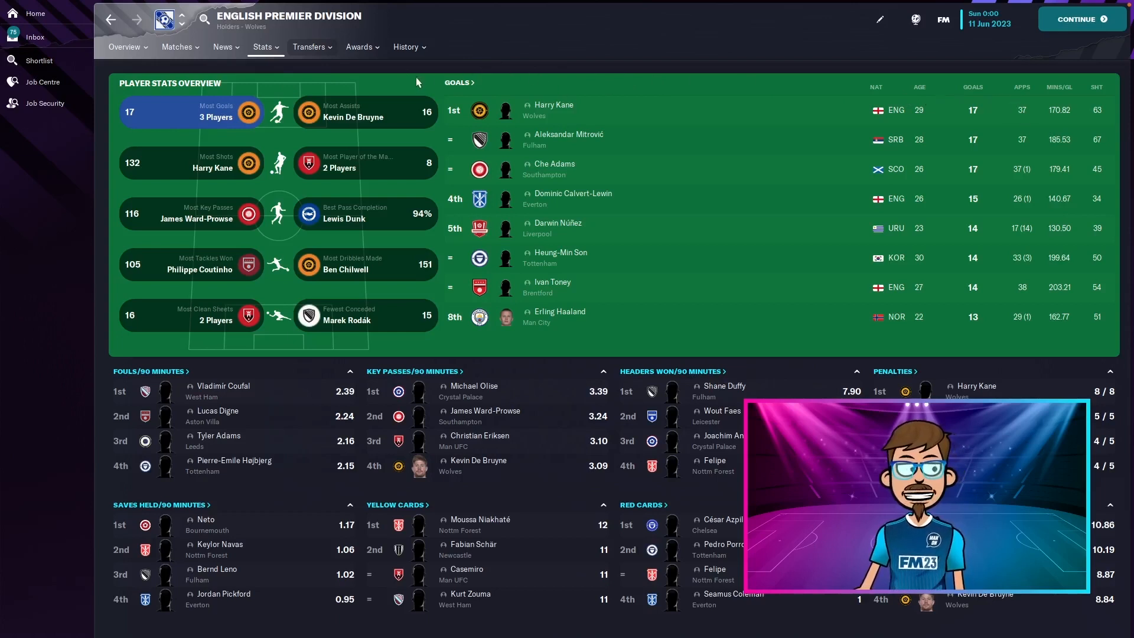
{"action": "left_click", "coordinate": [192, 316]}
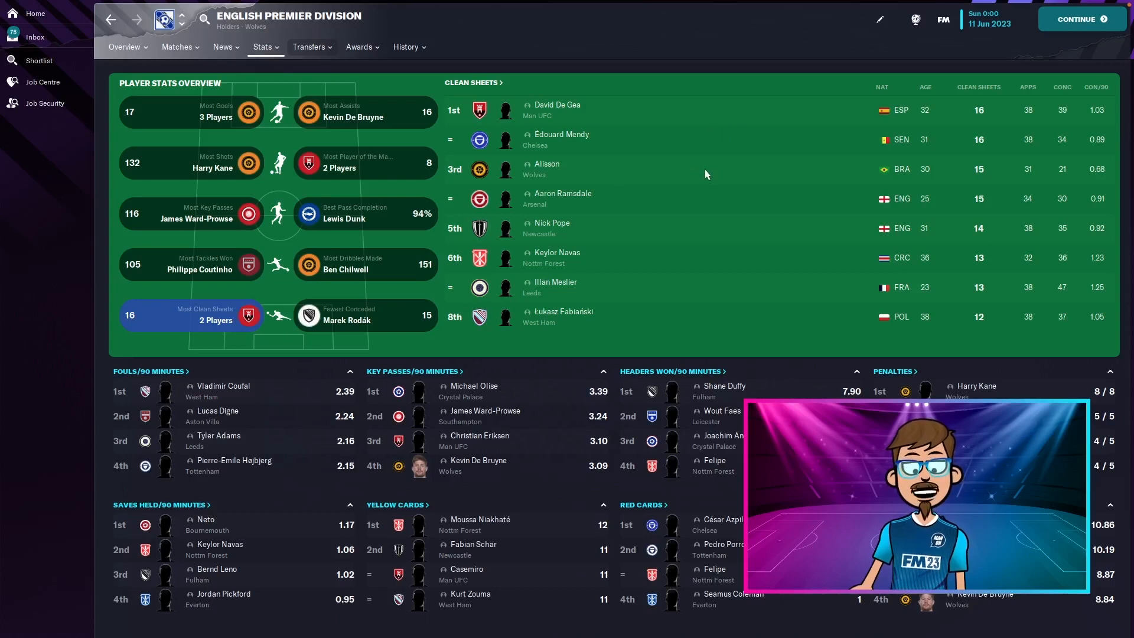
{"action": "mouse_move", "coordinate": [1024, 172]}
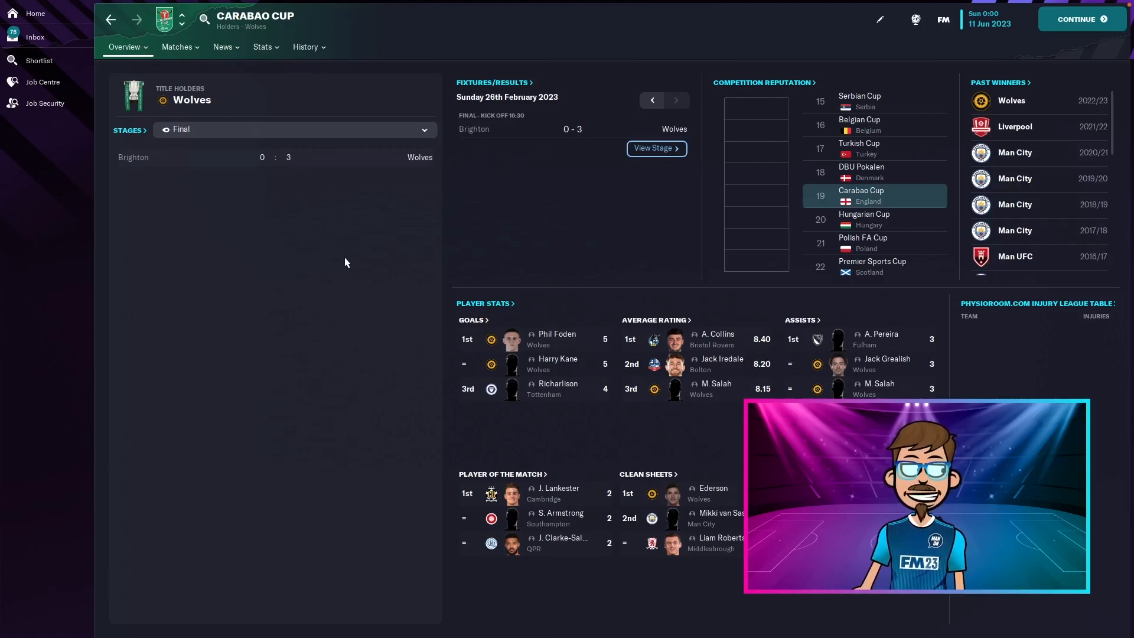
{"action": "mouse_move", "coordinate": [324, 60]}
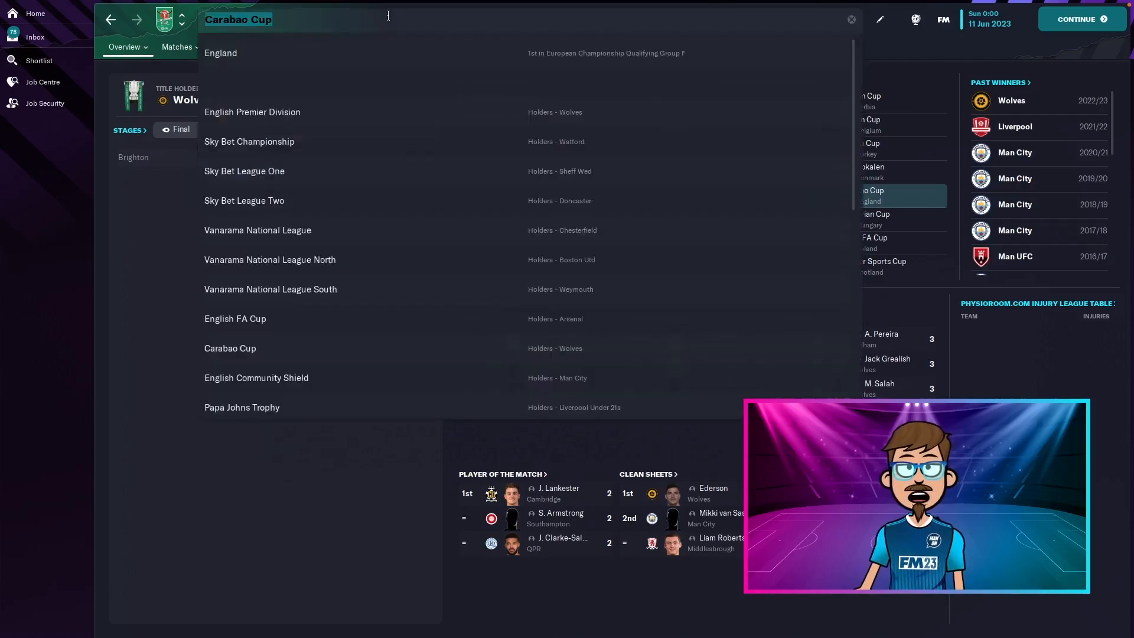
- Check the FA Cup page, then bring up the Guardiola sacked by Man City story
{"action": "left_click", "coordinate": [234, 319]}
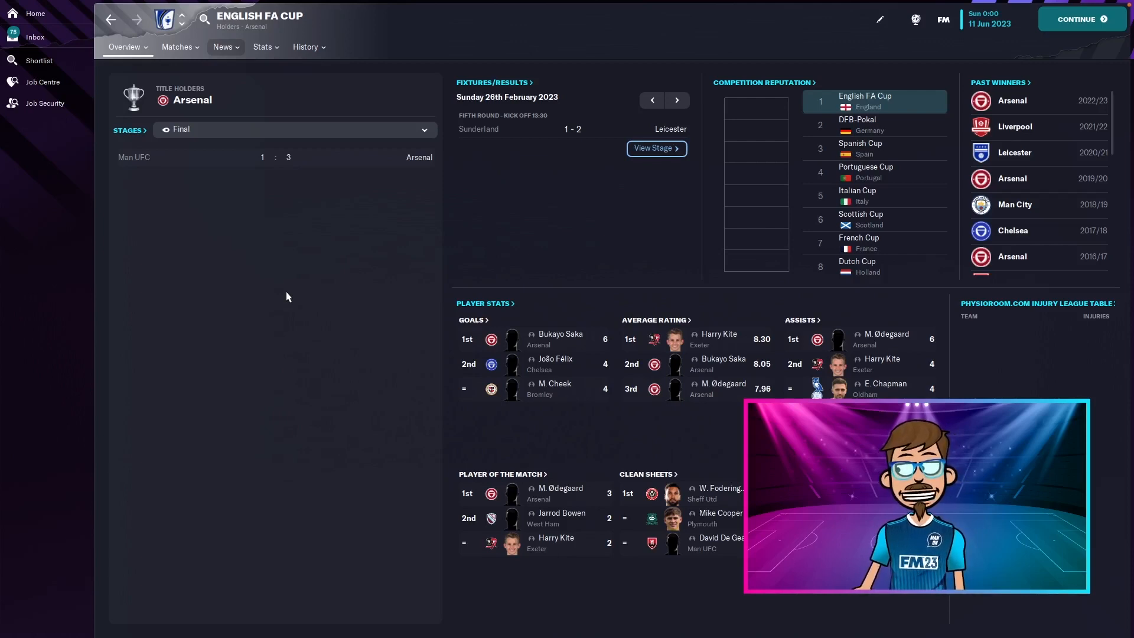
{"action": "mouse_move", "coordinate": [265, 198]}
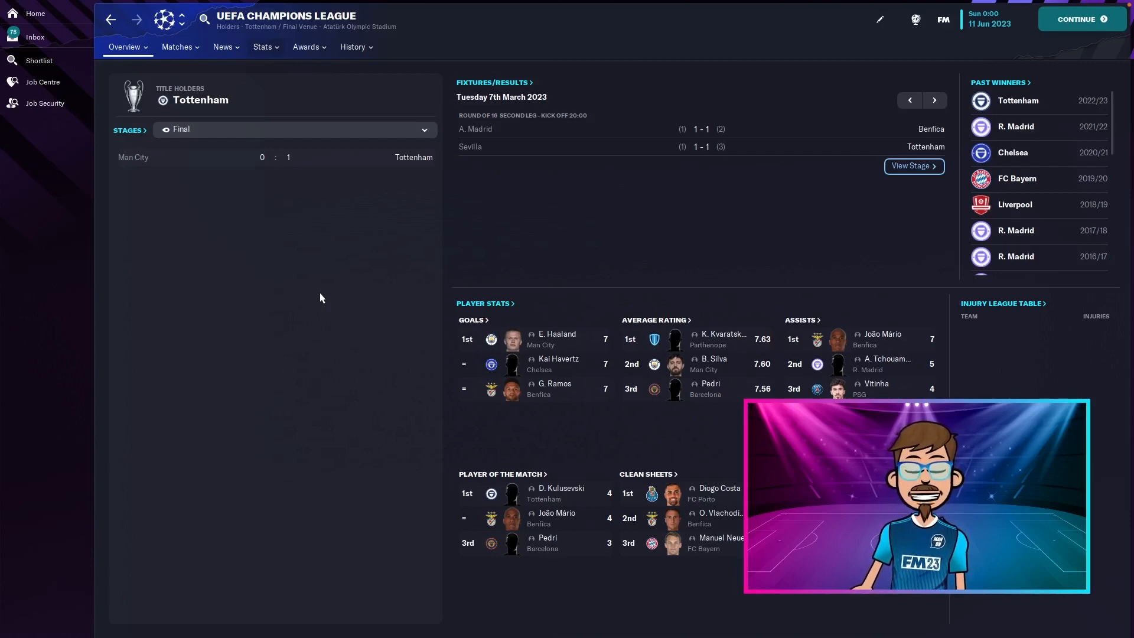
{"action": "left_click", "coordinate": [35, 13]}
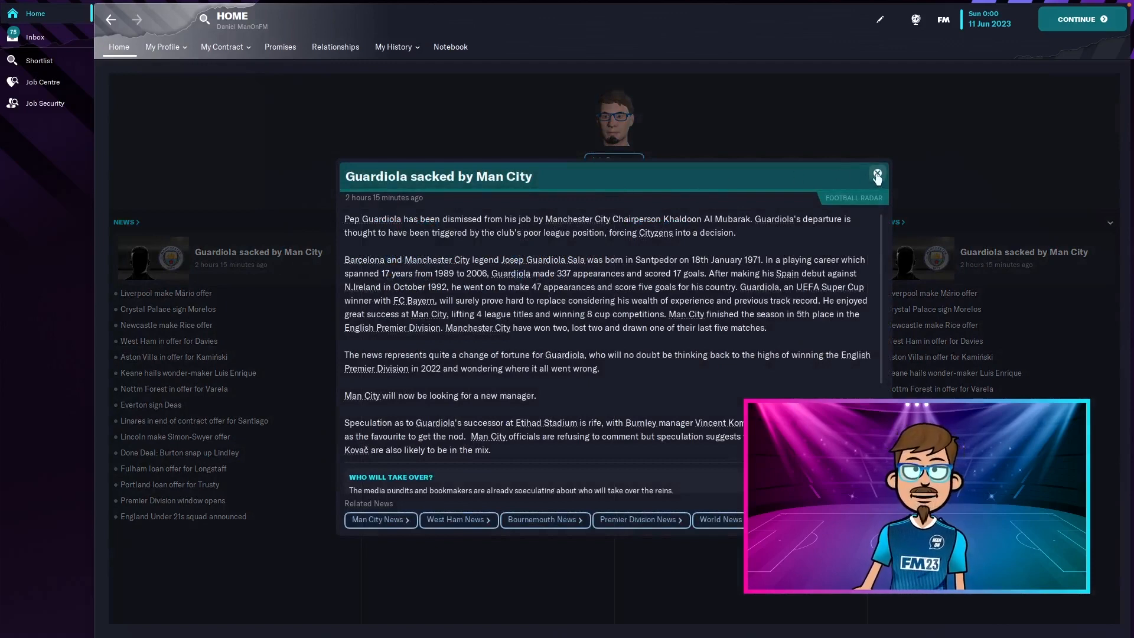
- Sort the Wolves squad by appearances to review goals, assists and average ratings
{"action": "left_click", "coordinate": [877, 174]}
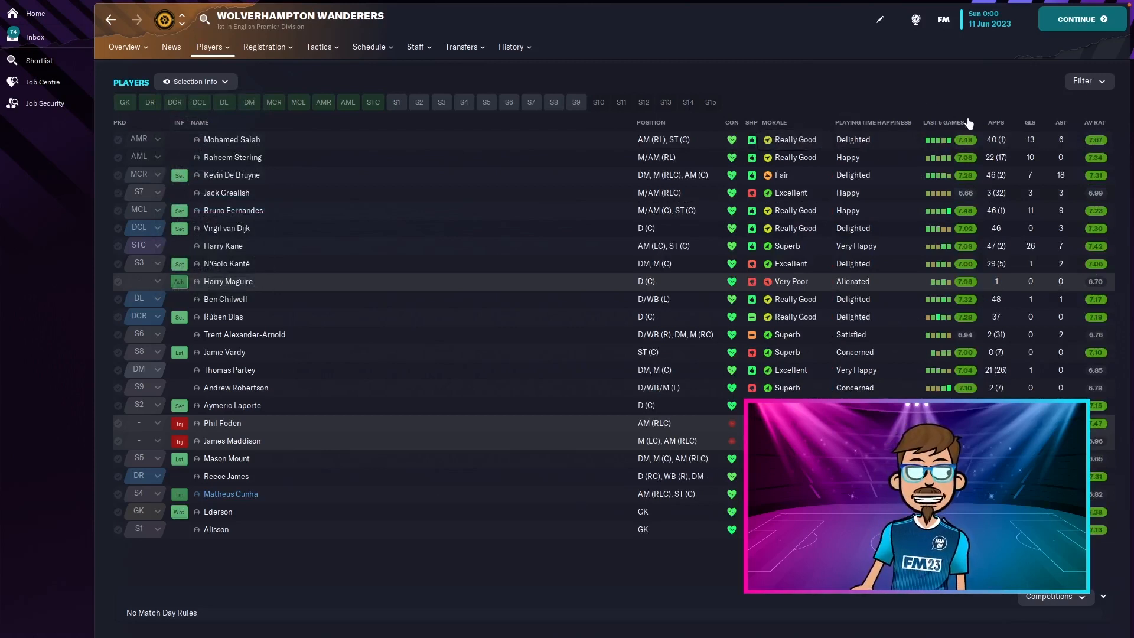
{"action": "left_click", "coordinate": [996, 122]}
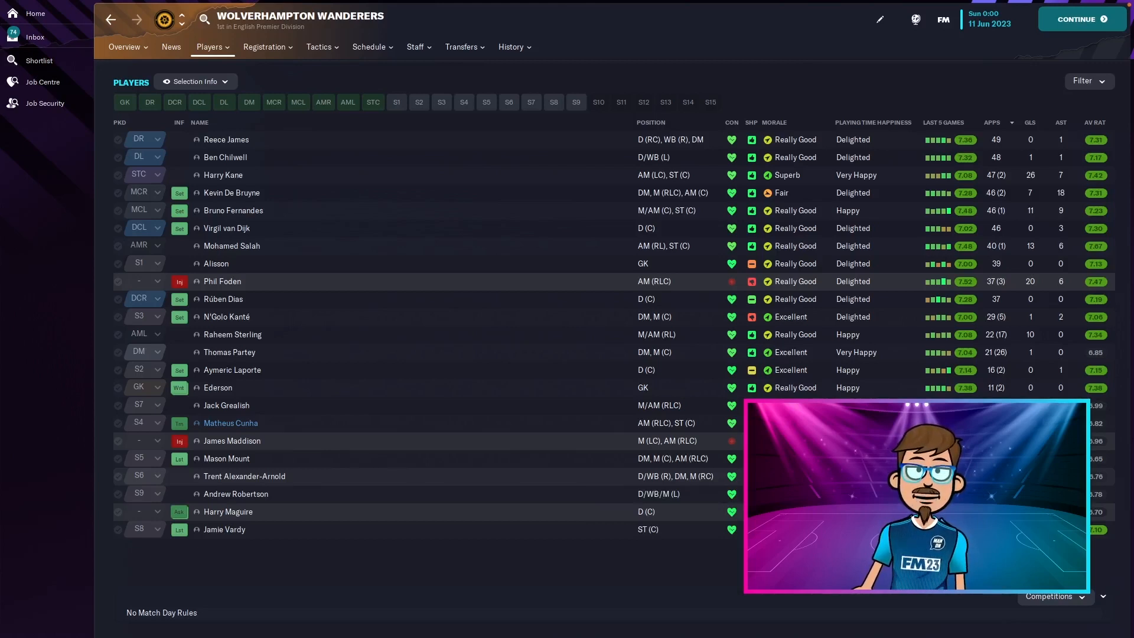
{"action": "mouse_move", "coordinate": [418, 479]}
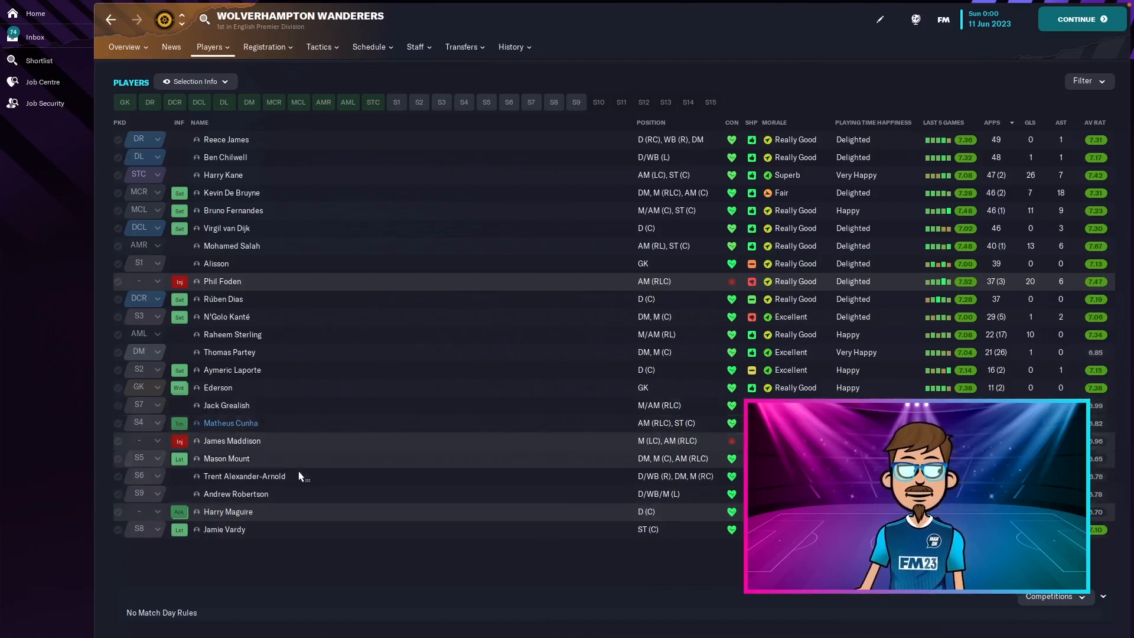
{"action": "mouse_move", "coordinate": [309, 407]}
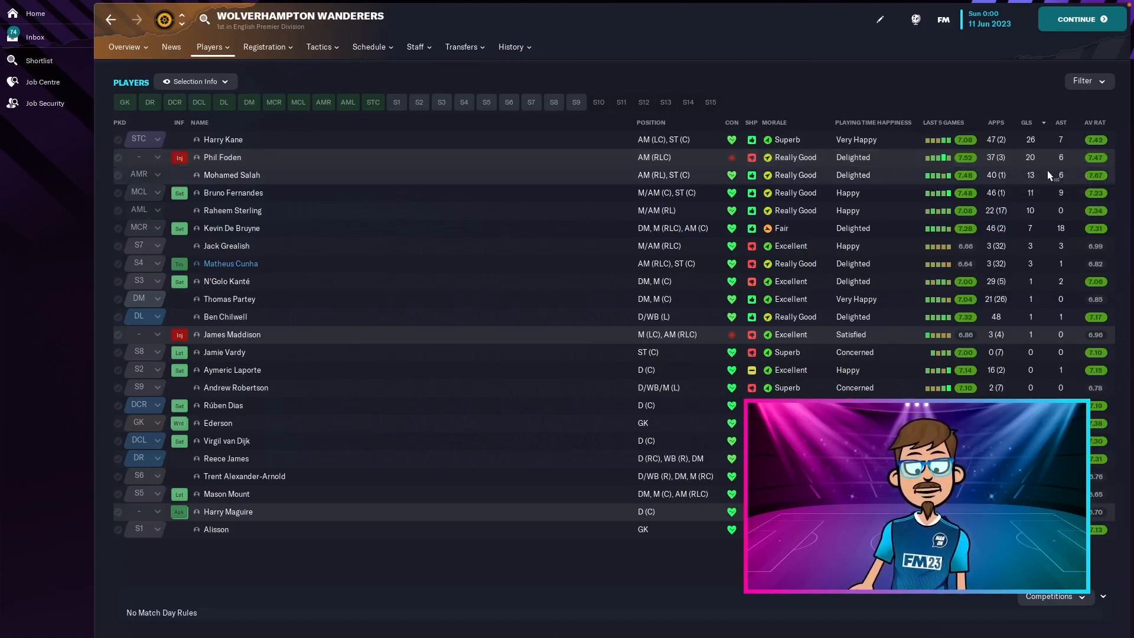
{"action": "mouse_move", "coordinate": [1045, 179]}
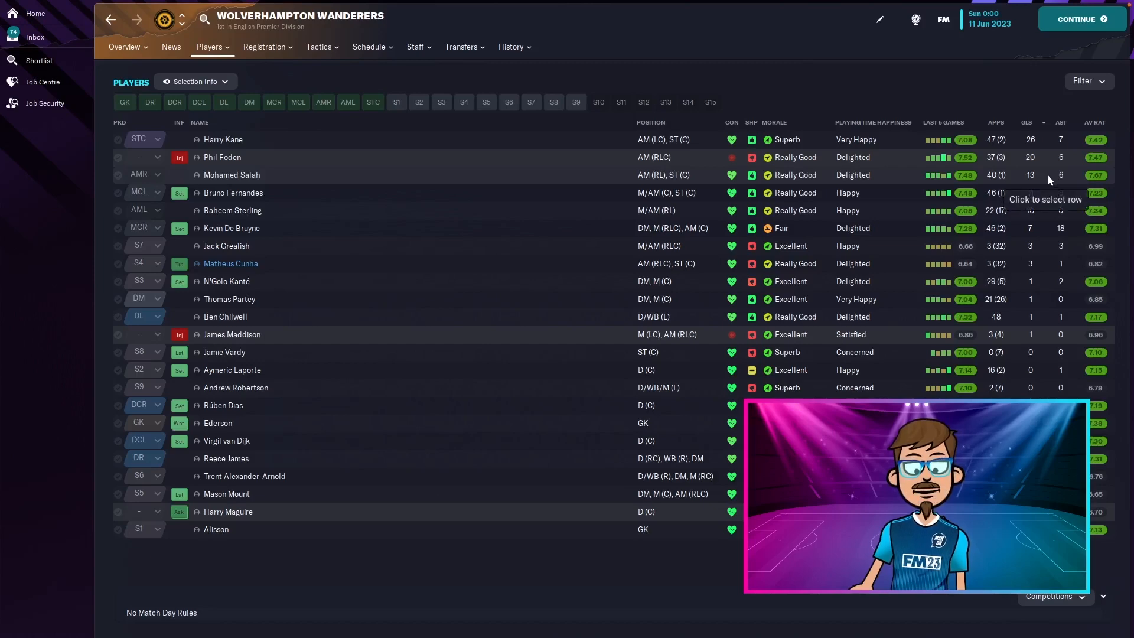
{"action": "left_click", "coordinate": [414, 46]}
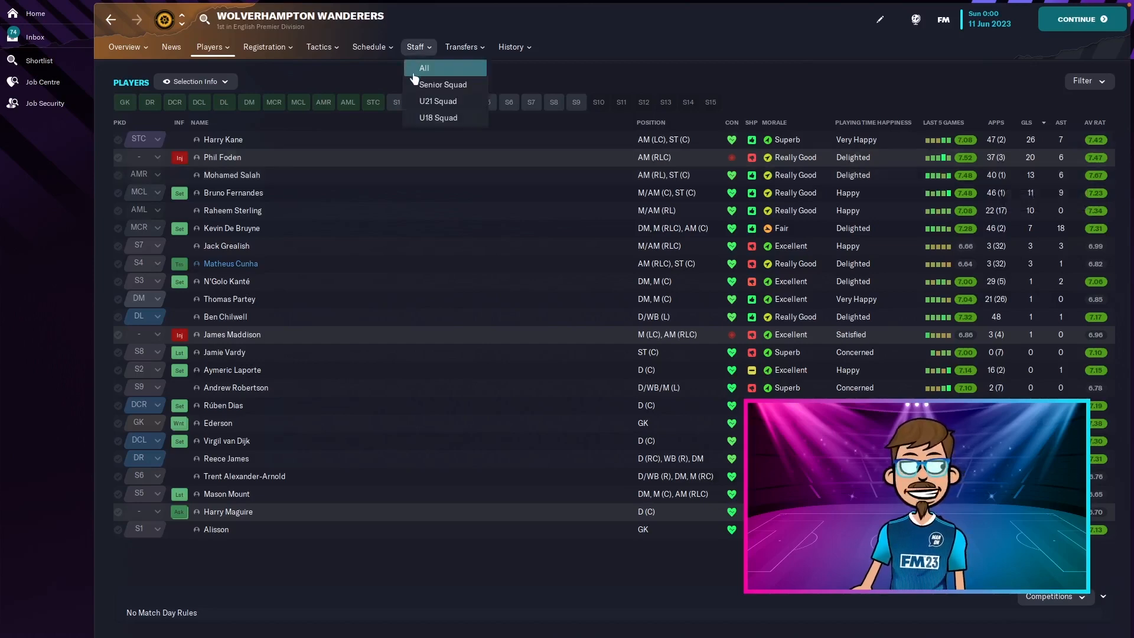
- View the Wolves 4-3-3 DM Wide tactic with starting XI and substitutes
{"action": "left_click", "coordinate": [319, 47]}
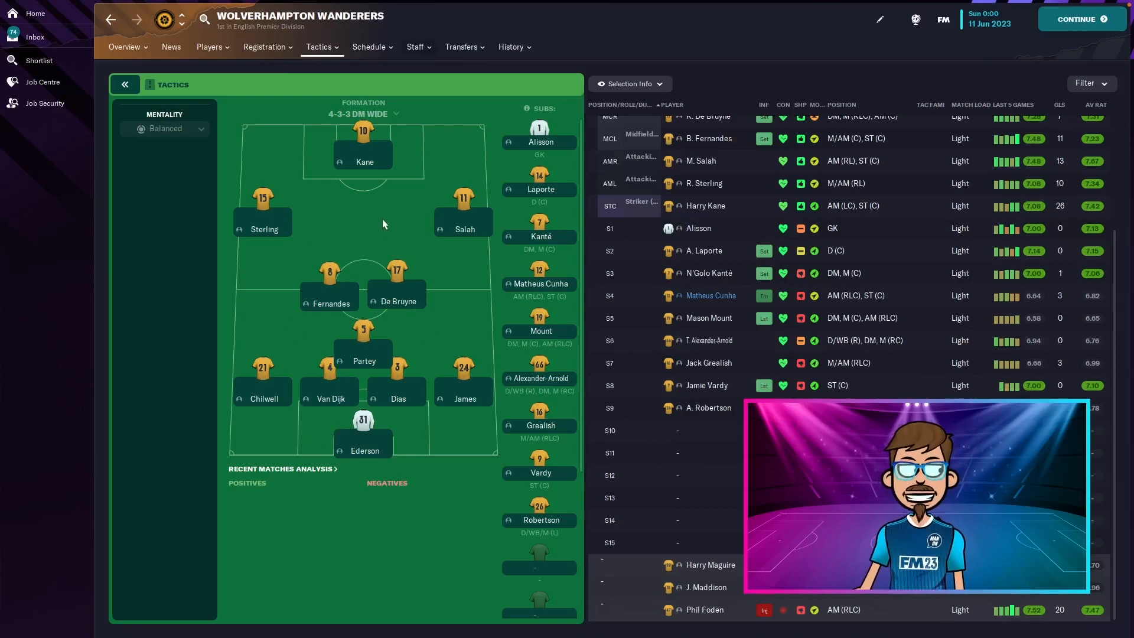
{"action": "left_click", "coordinate": [123, 46]}
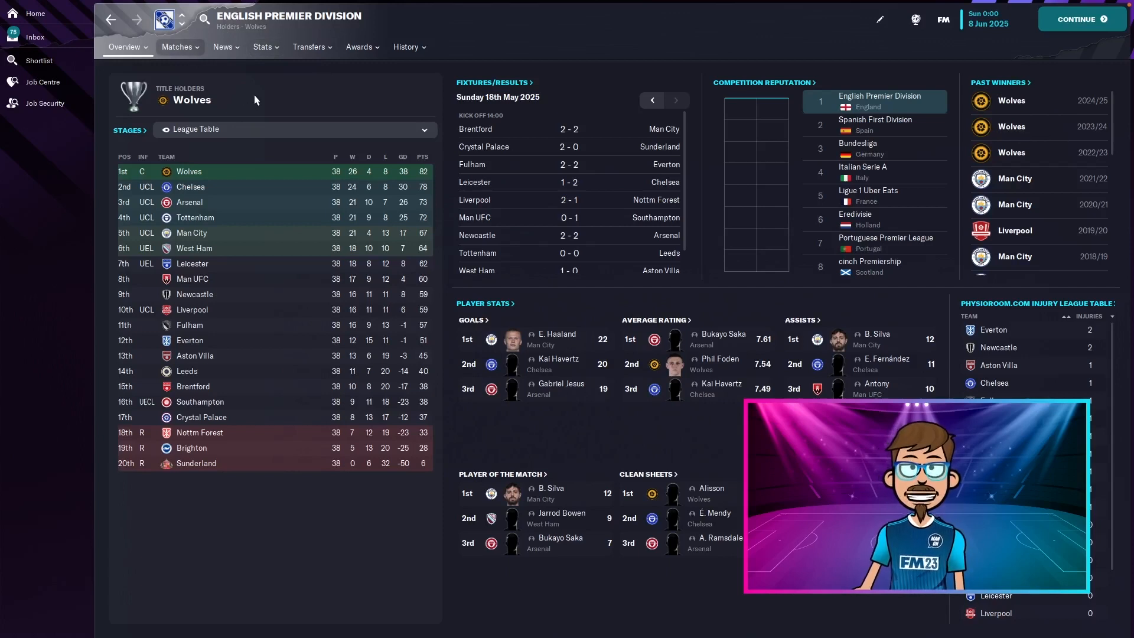
{"action": "mouse_move", "coordinate": [233, 202]}
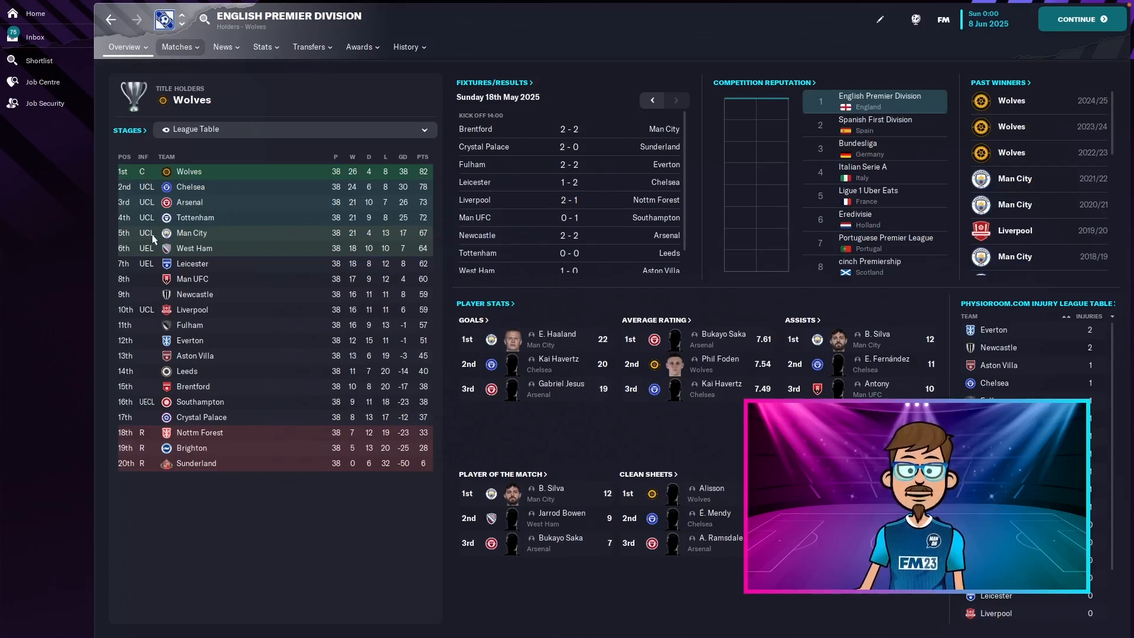
{"action": "mouse_move", "coordinate": [223, 251]}
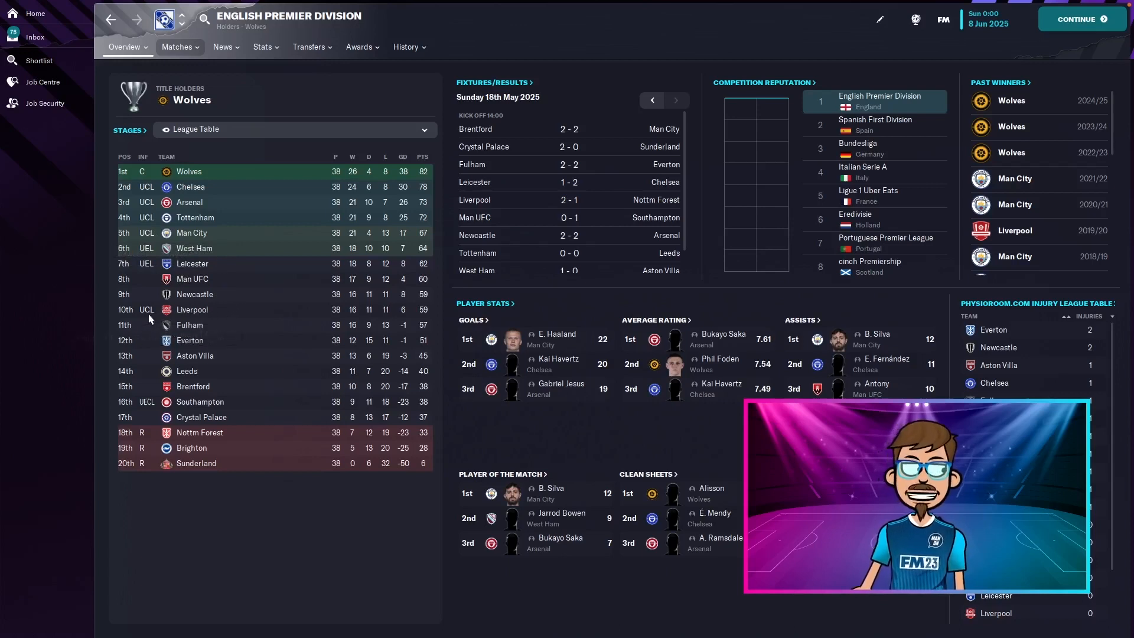
{"action": "mouse_move", "coordinate": [226, 316]}
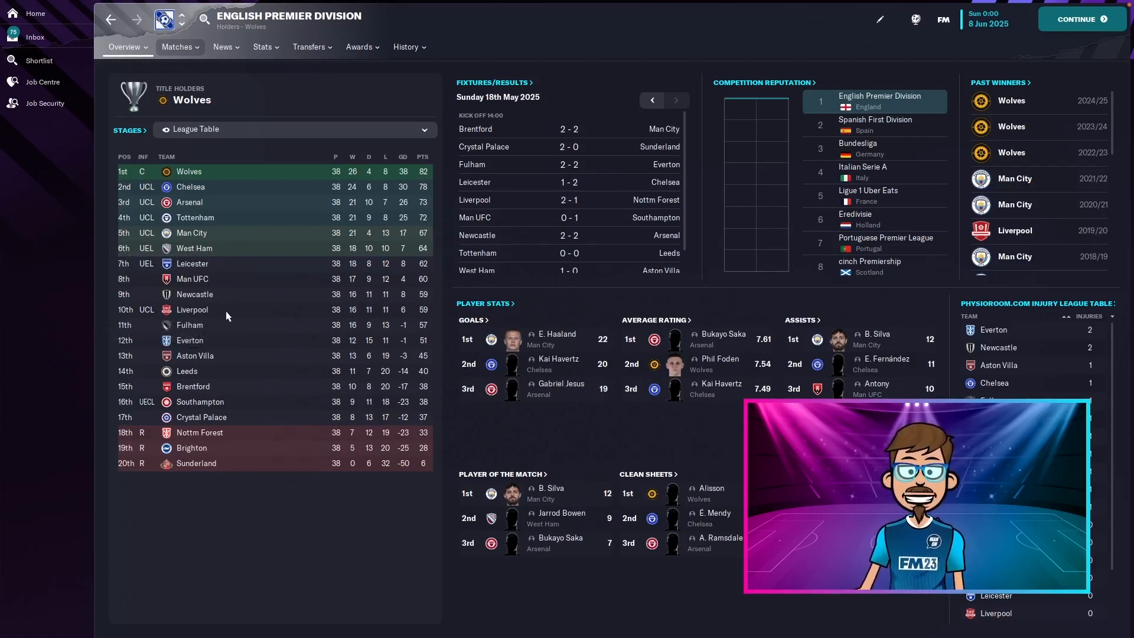
{"action": "mouse_move", "coordinate": [147, 310]}
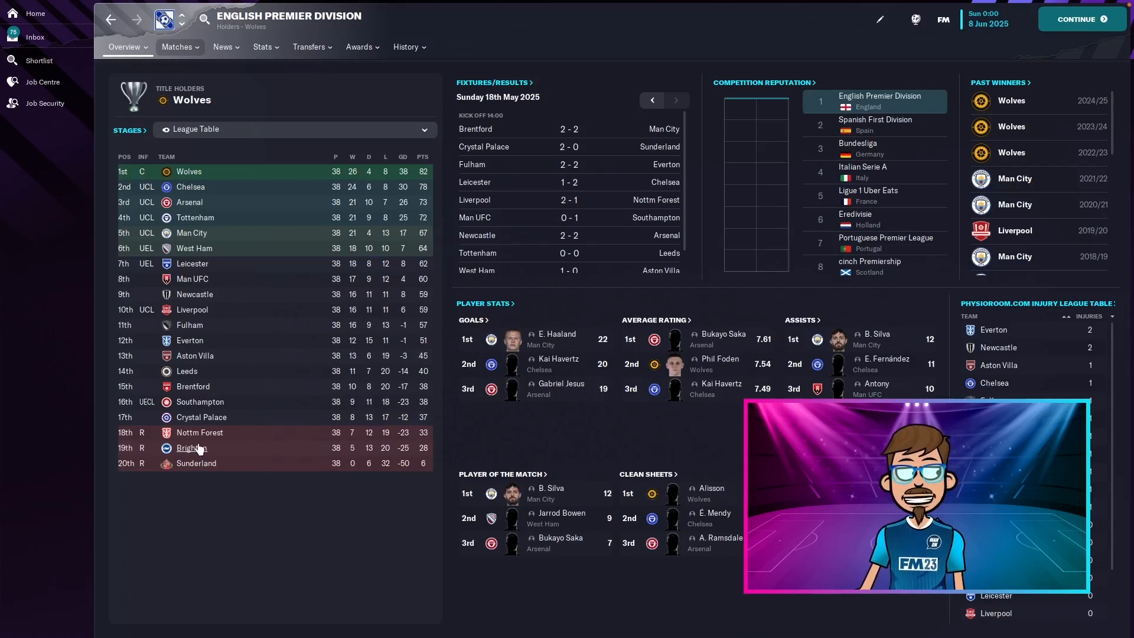
{"action": "mouse_move", "coordinate": [190, 448]}
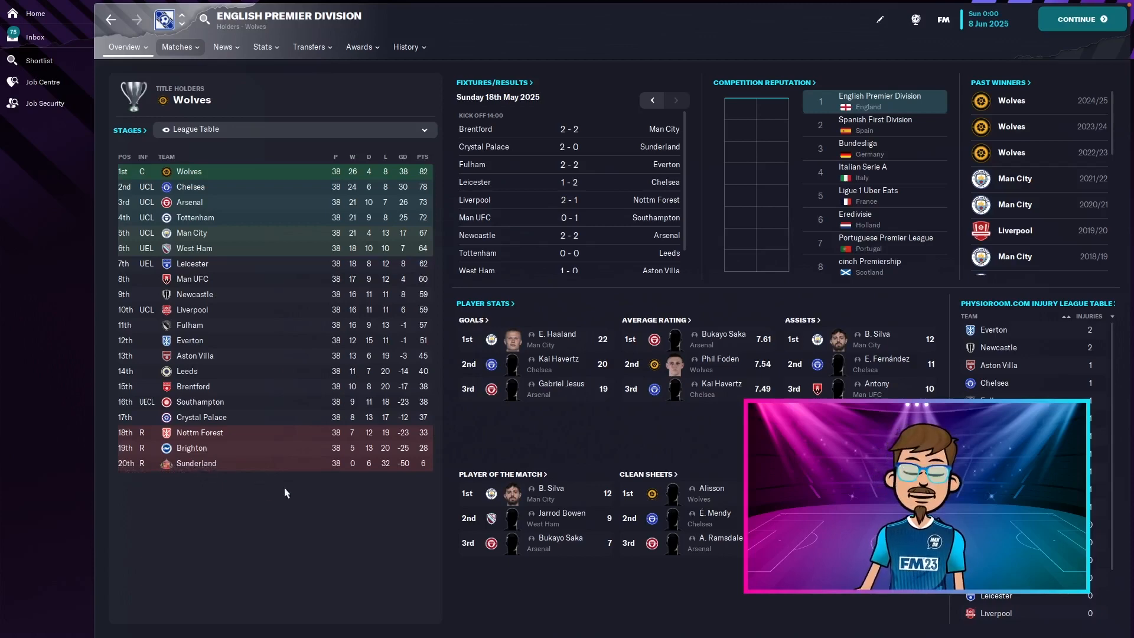
- After reading the 2024/25 table Wolves won, show the league's team stats overview
{"action": "left_click", "coordinate": [262, 46]}
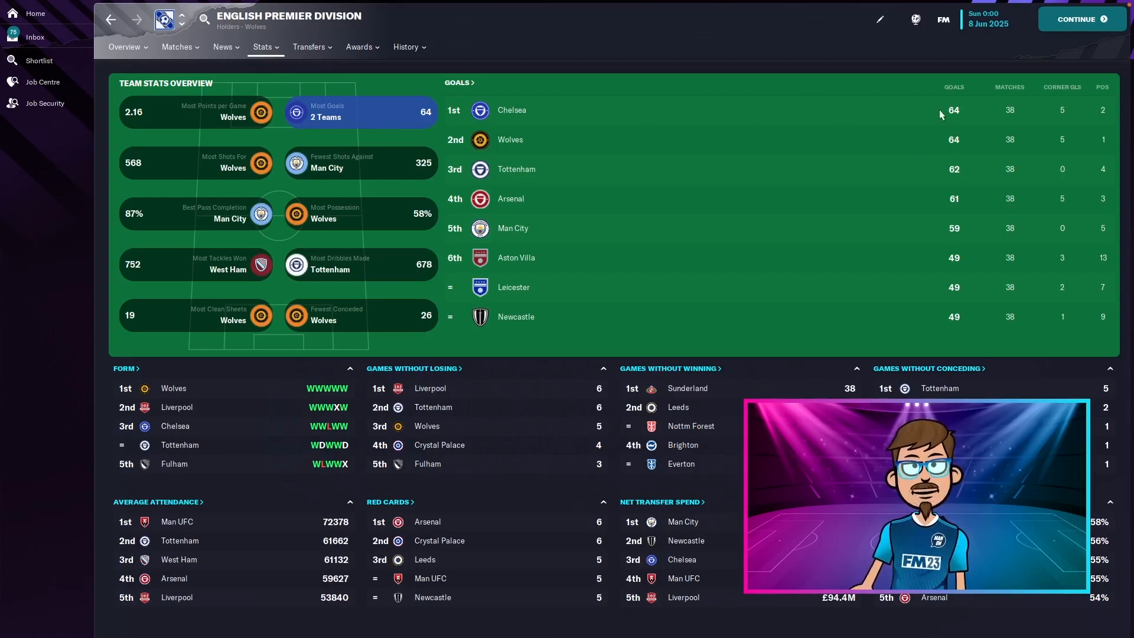
- Rank clubs by goals conceded, then show the league's assist leaders
{"action": "left_click", "coordinate": [196, 315]}
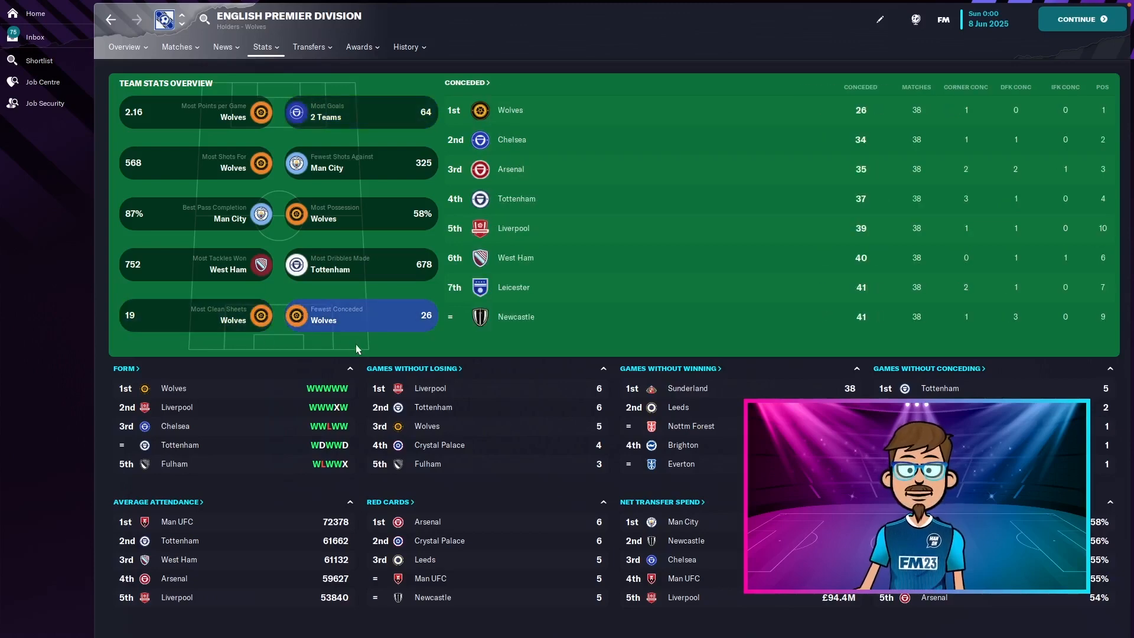
{"action": "mouse_move", "coordinate": [251, 31]}
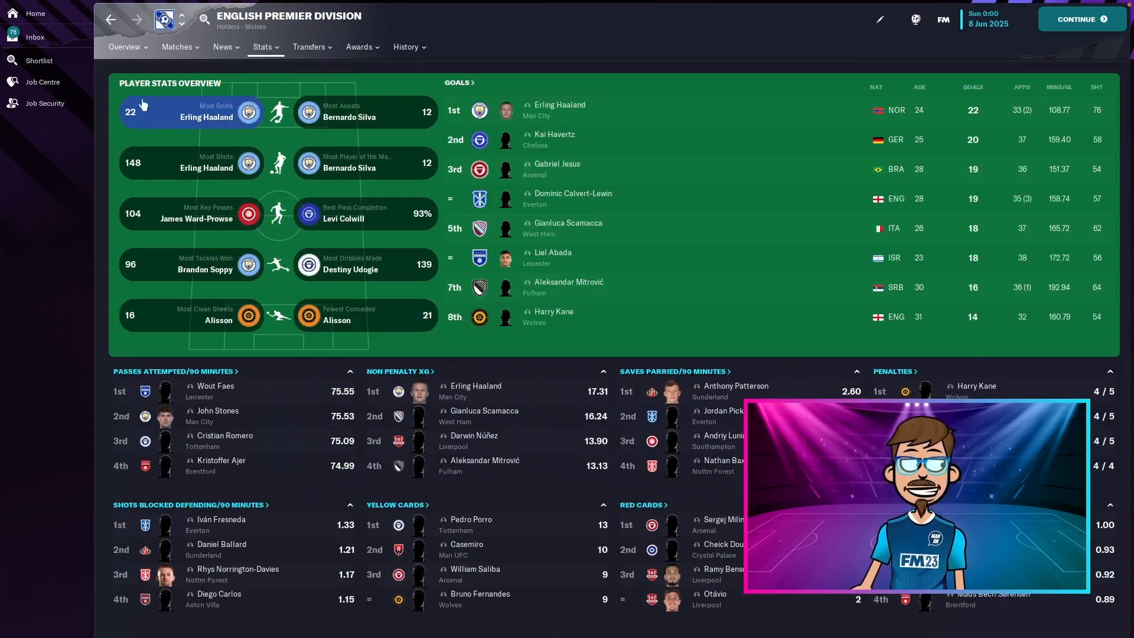
{"action": "mouse_move", "coordinate": [492, 324]}
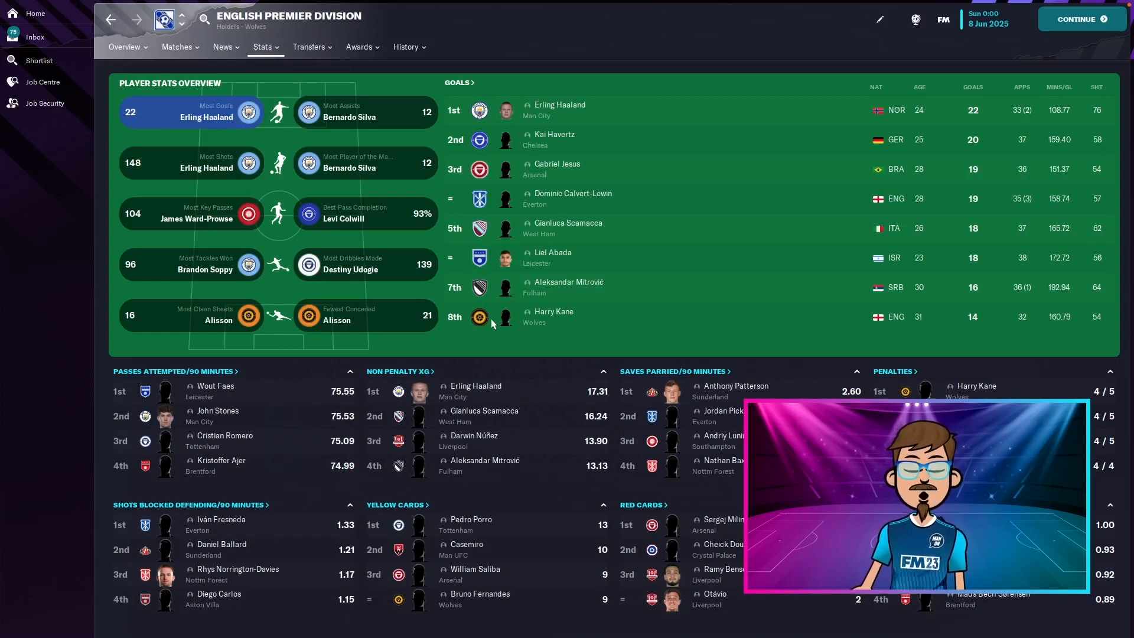
{"action": "mouse_move", "coordinate": [956, 317]}
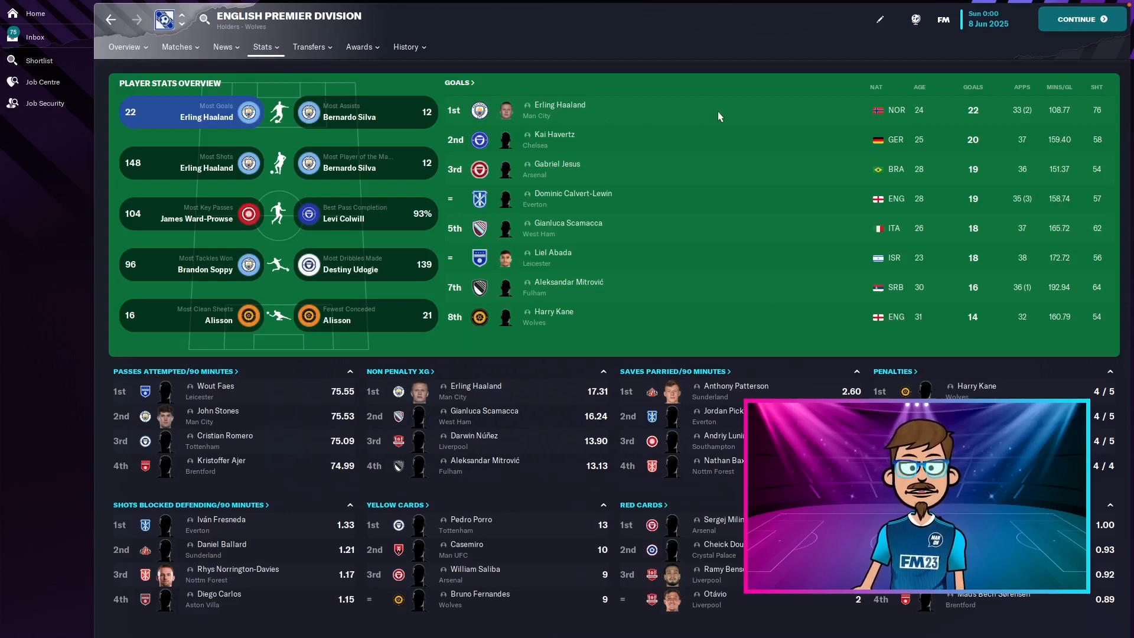
{"action": "left_click", "coordinate": [340, 112]}
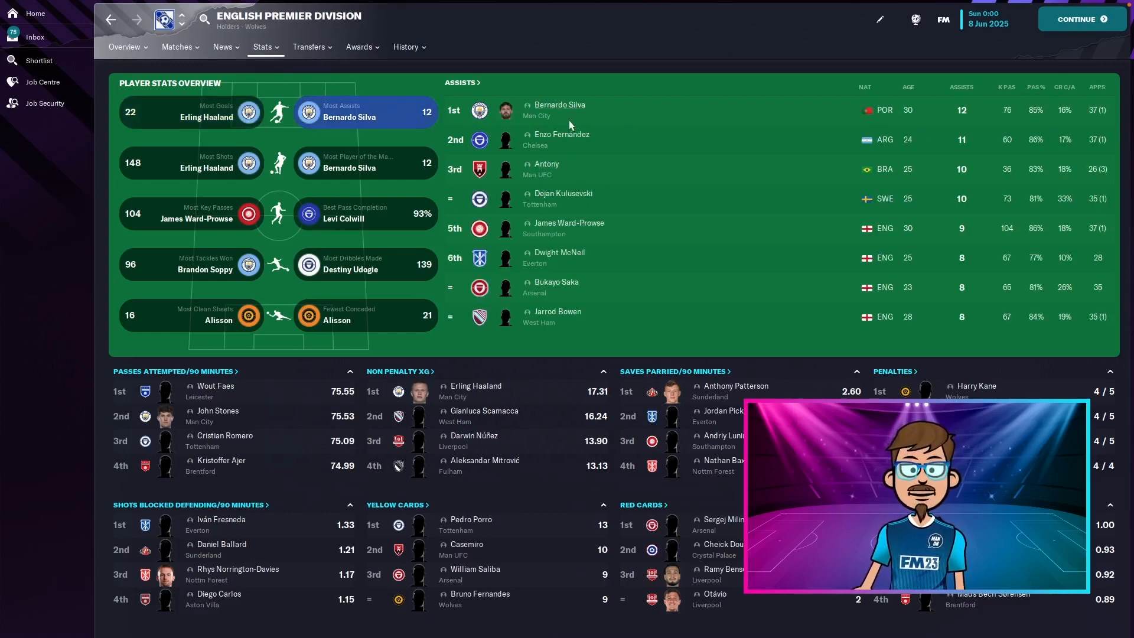
{"action": "mouse_move", "coordinate": [634, 145]}
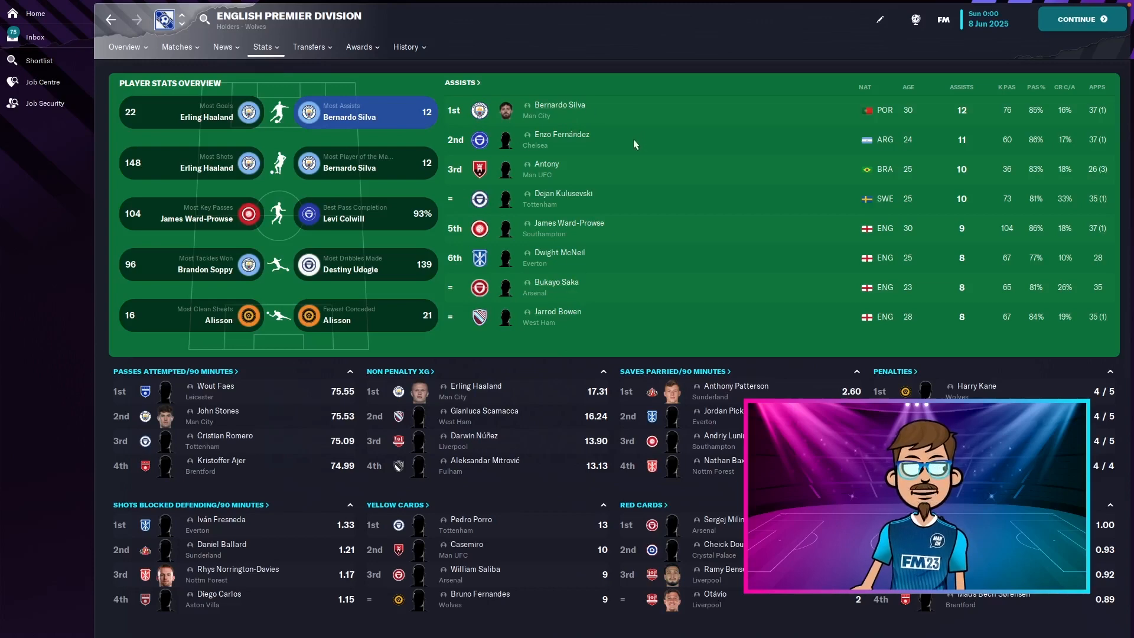
{"action": "mouse_move", "coordinate": [362, 239]}
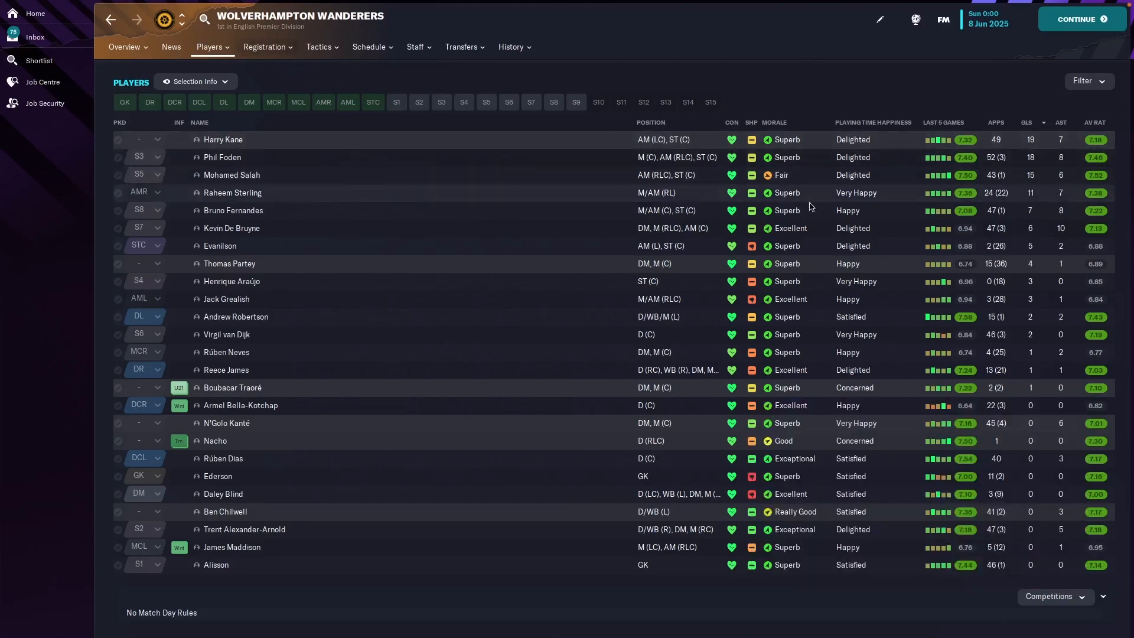
{"action": "mouse_move", "coordinate": [698, 476]}
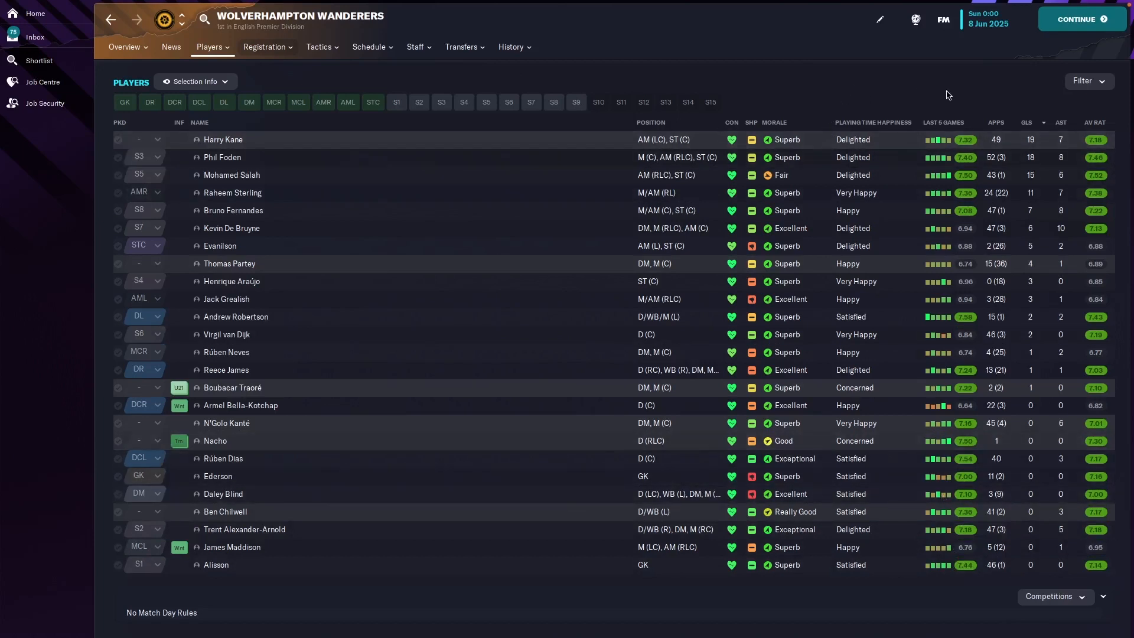
{"action": "mouse_move", "coordinate": [1016, 148]}
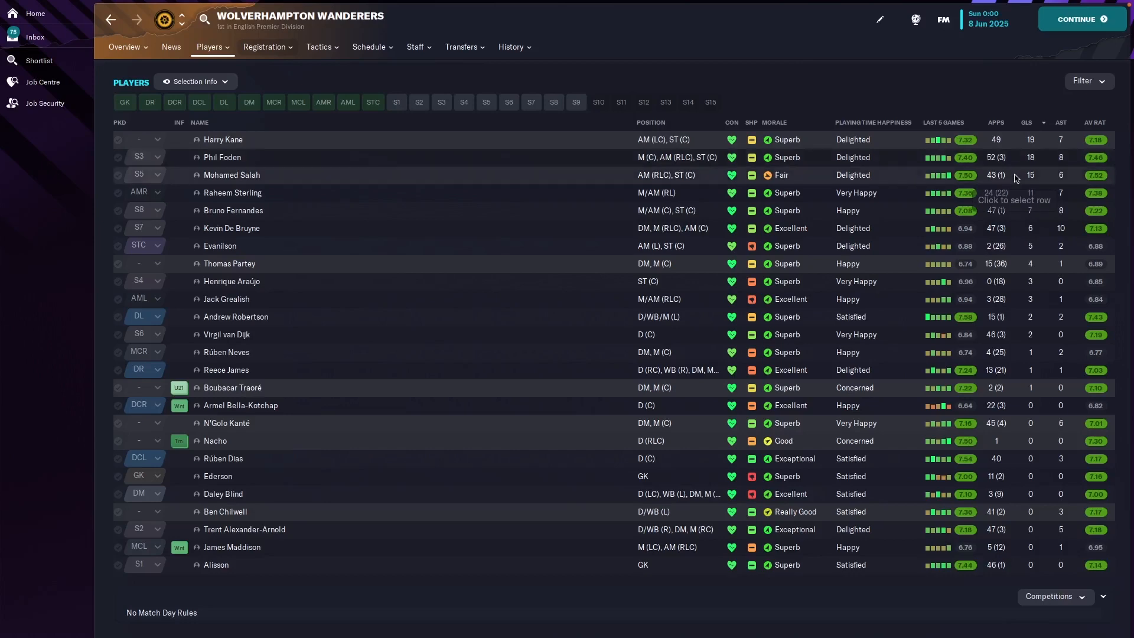
- Sort the June 2025 Wolves squad by APPS, ascending, showing Foden on 52 and Kane on 49
{"action": "left_click", "coordinate": [995, 123]}
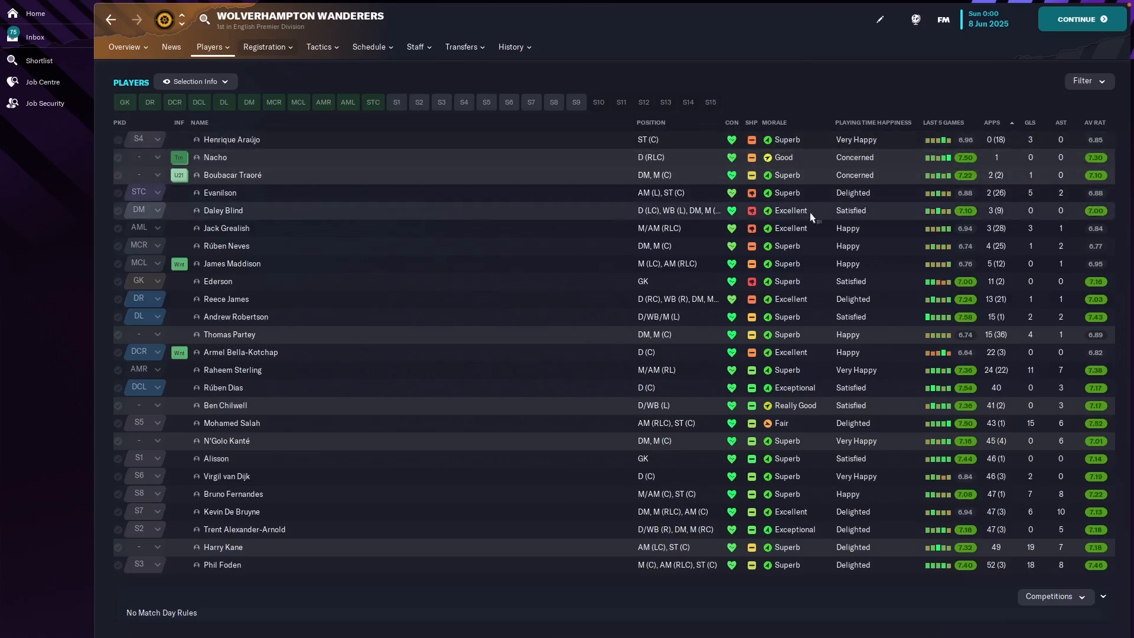
{"action": "mouse_move", "coordinate": [475, 154]}
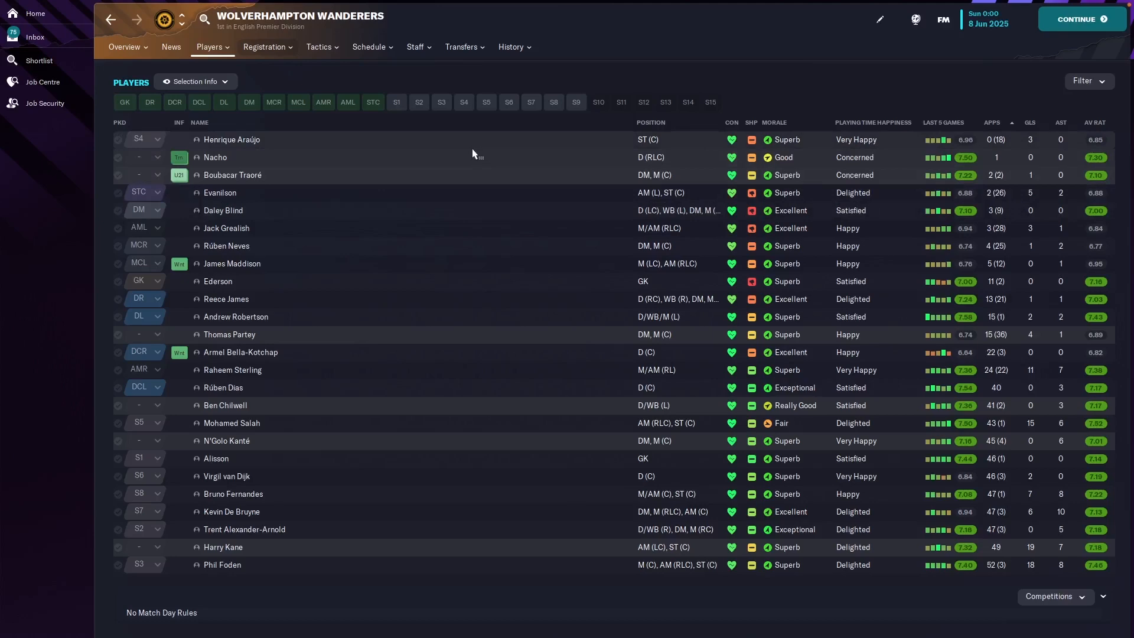
- View the 4-3-3 DM Wide lineup with Evanilson up front and Ederson in goal, then show the transfer pages
{"action": "left_click", "coordinate": [319, 47]}
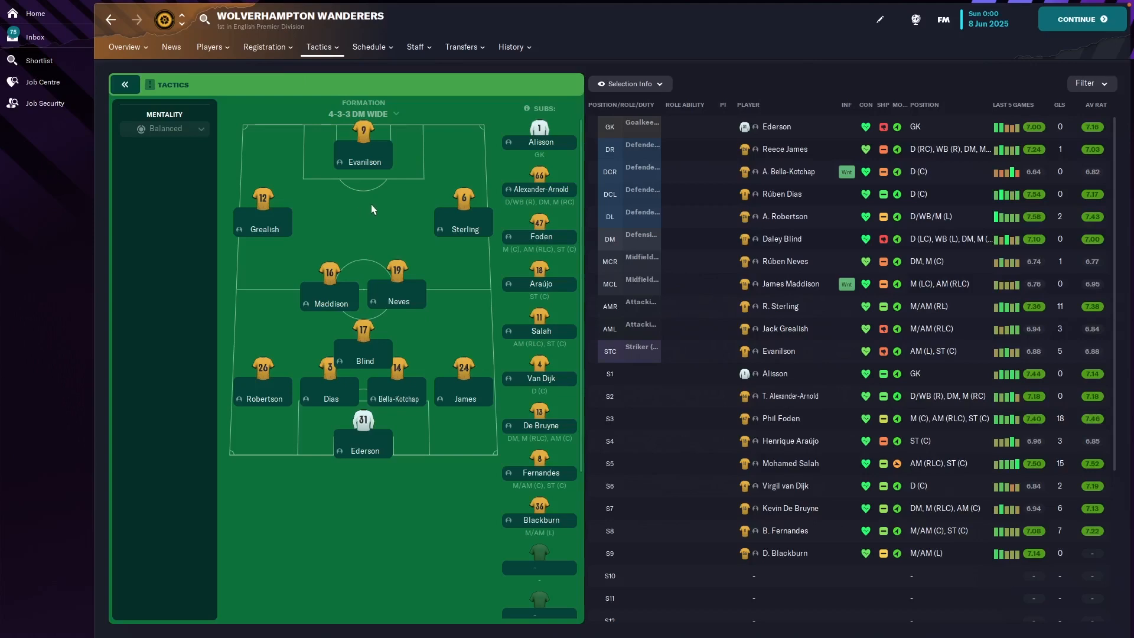
{"action": "mouse_move", "coordinate": [377, 258]}
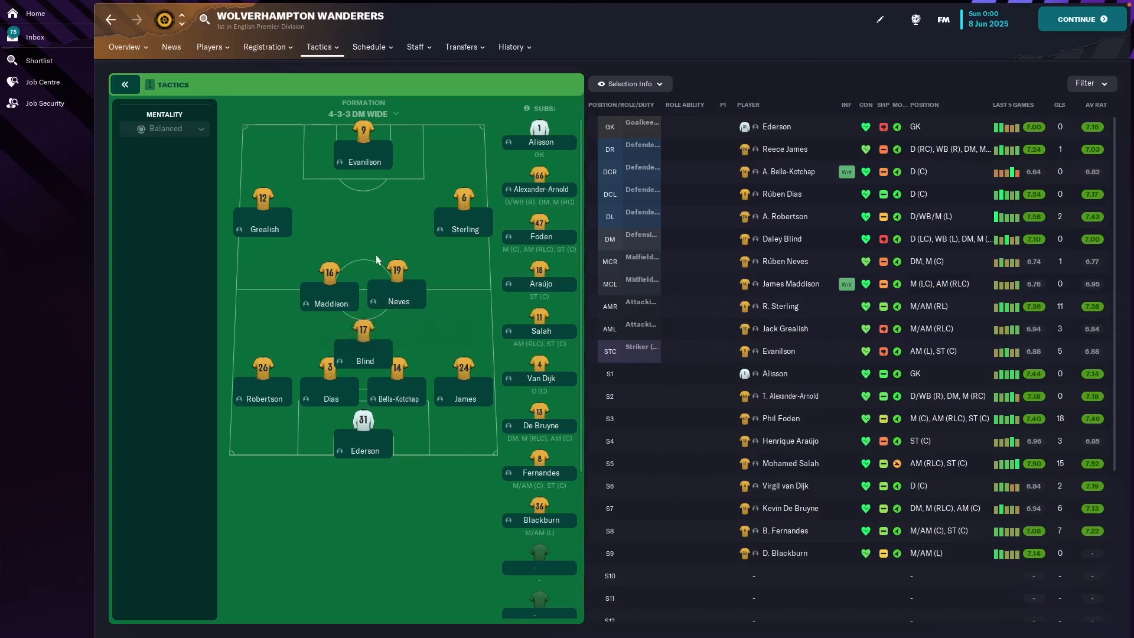
{"action": "left_click", "coordinate": [461, 46]}
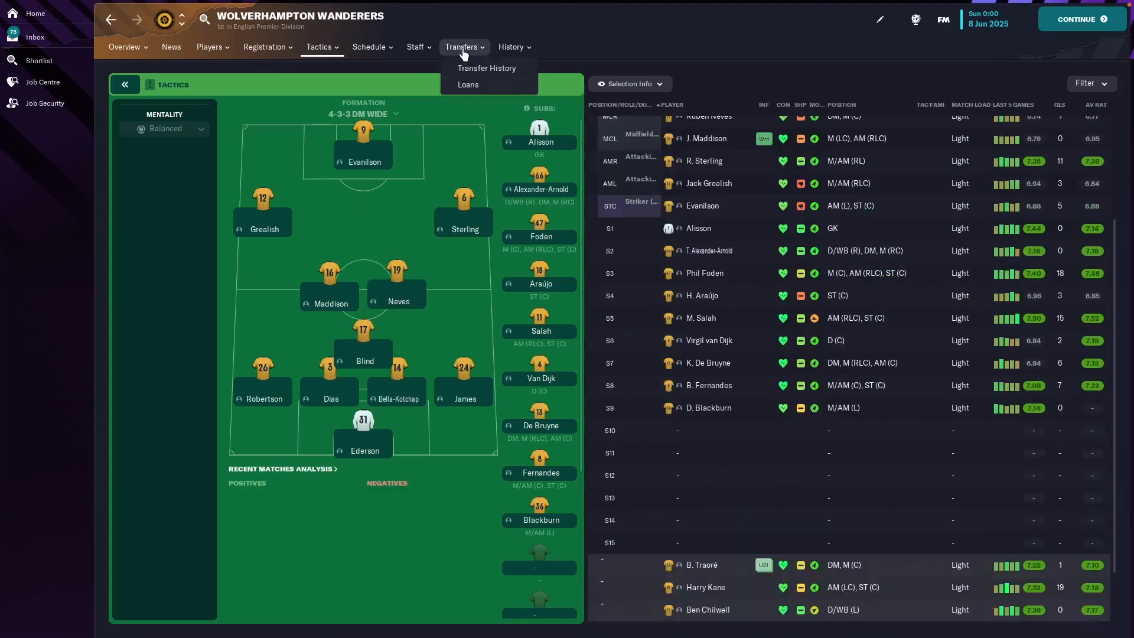
- Show Wolves' 2024/25 transfer history sorted by fee: £77M spent, £86M received, including Araújo
{"action": "left_click", "coordinate": [486, 68]}
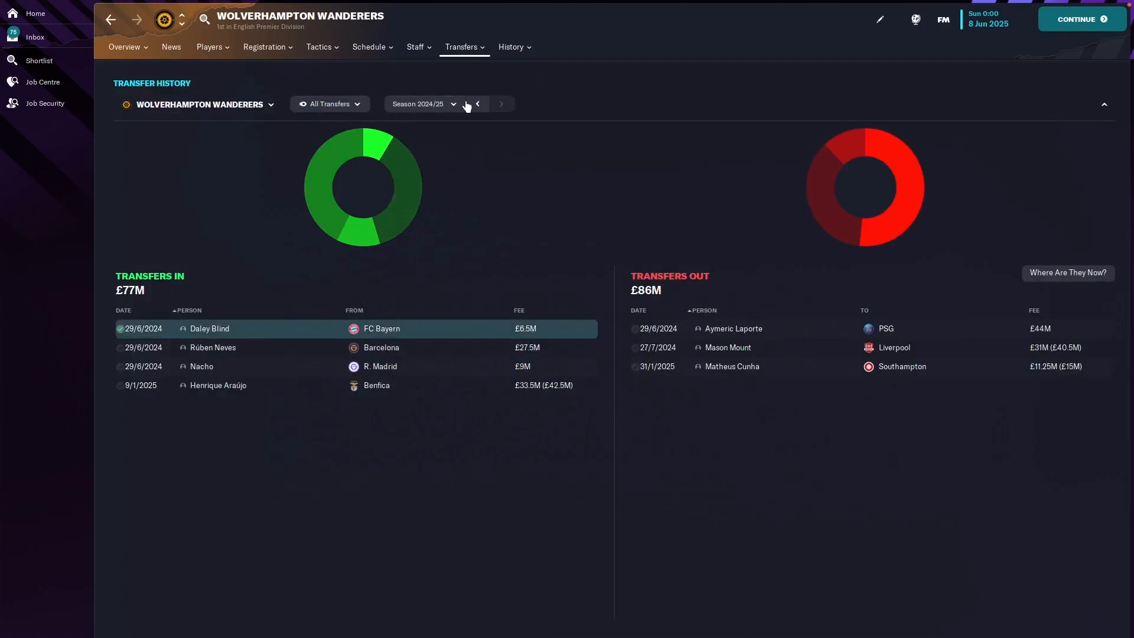
{"action": "left_click", "coordinate": [477, 104]}
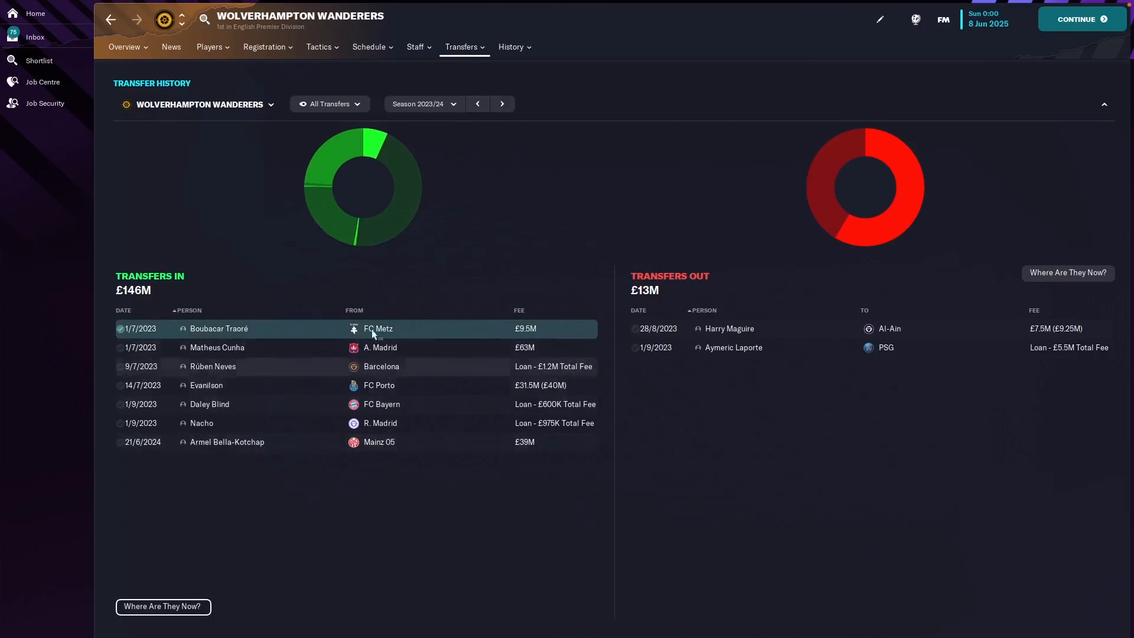
{"action": "left_click", "coordinate": [518, 310]}
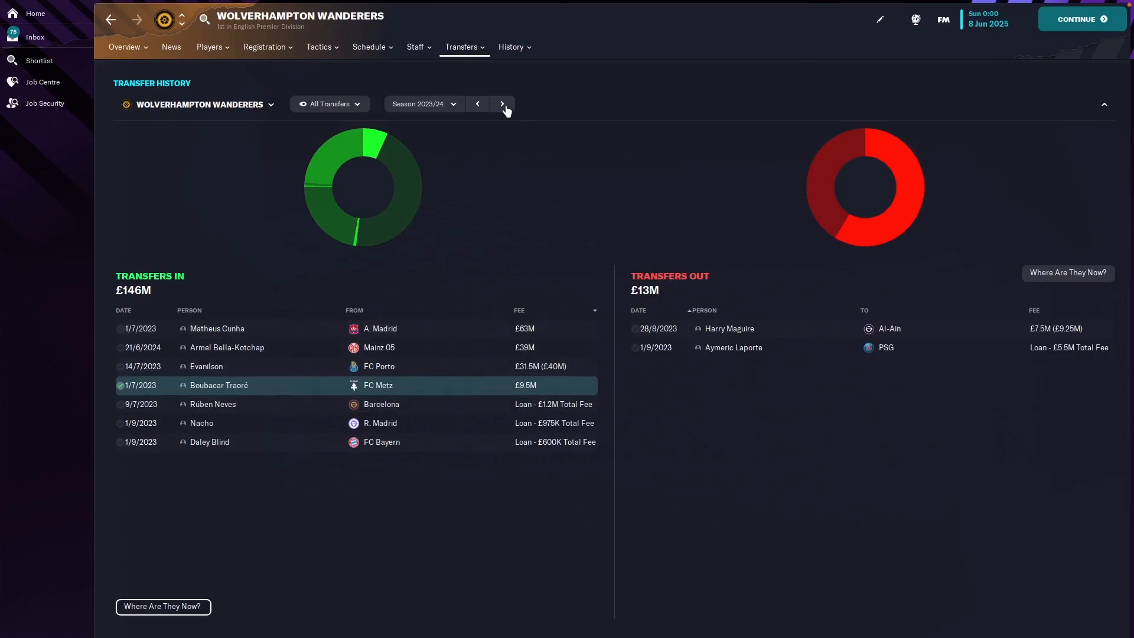
{"action": "left_click", "coordinate": [502, 103]}
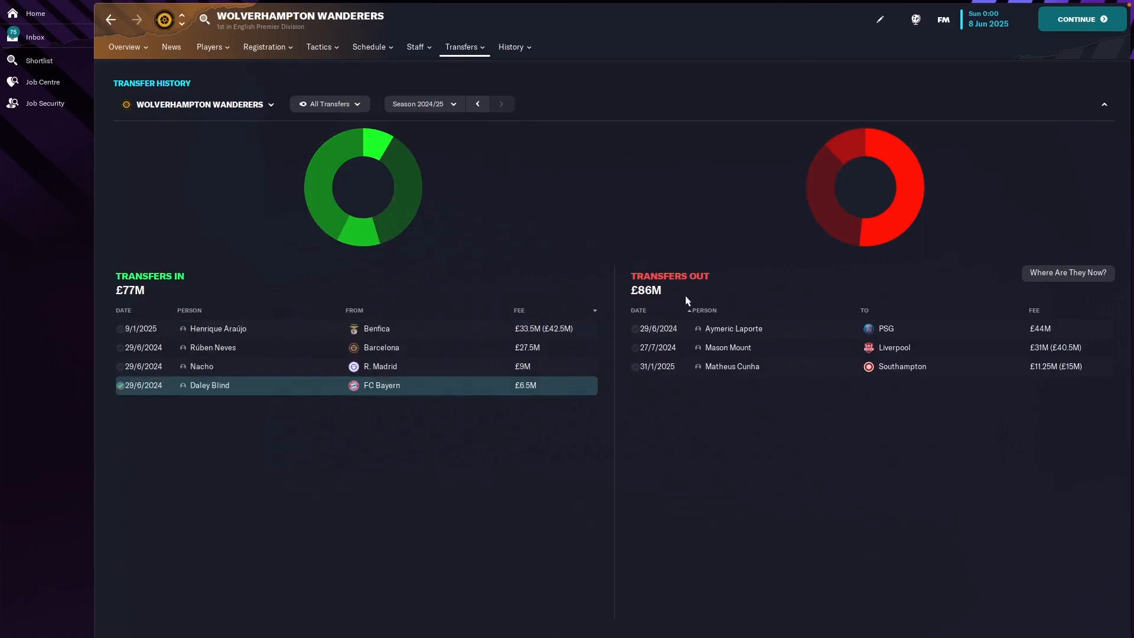
{"action": "mouse_move", "coordinate": [738, 297]}
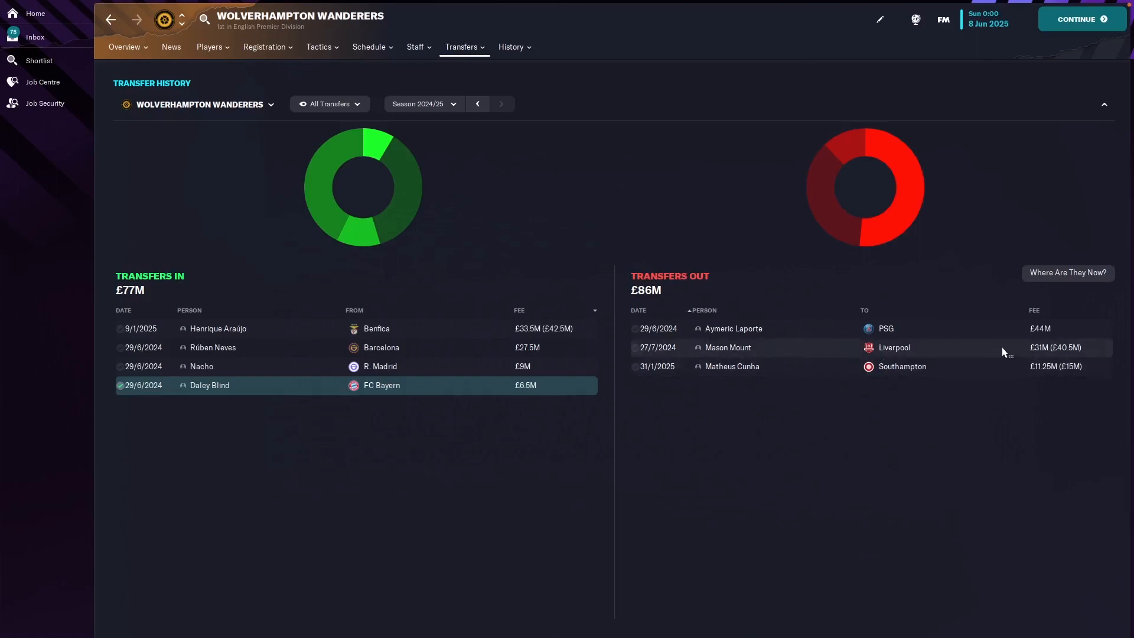
{"action": "mouse_move", "coordinate": [996, 333]}
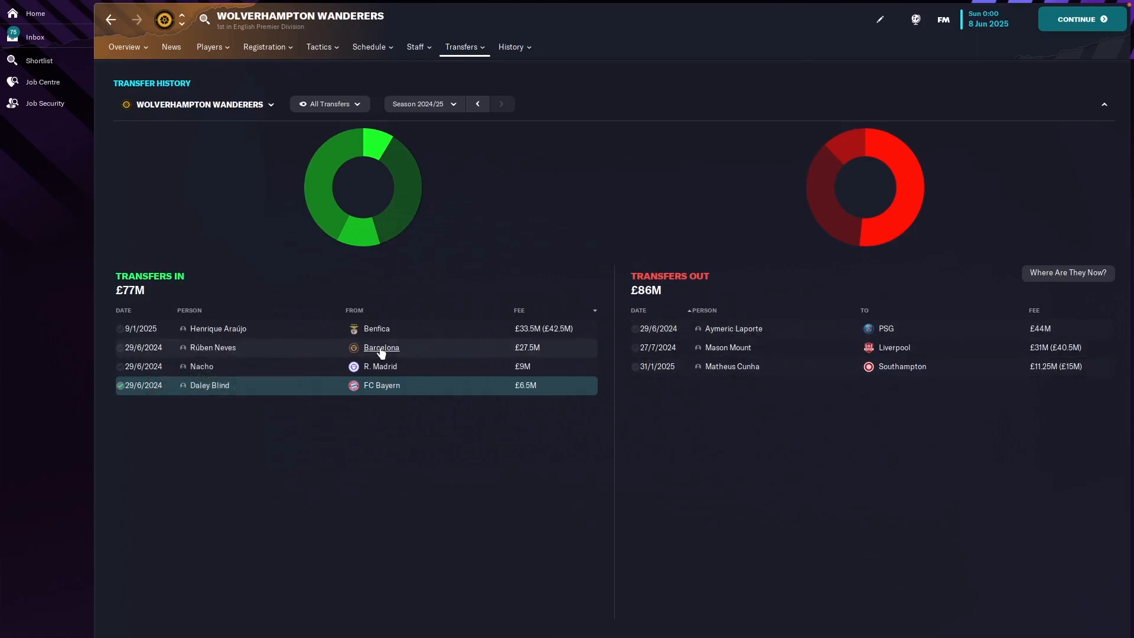
{"action": "mouse_move", "coordinate": [434, 354]}
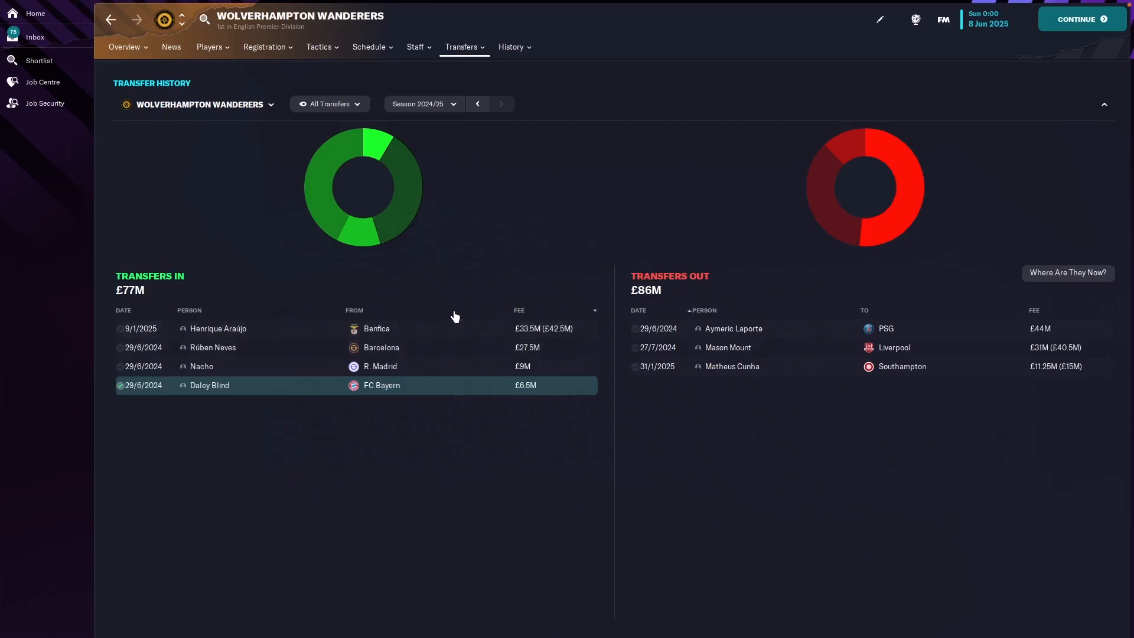
- Browse Wolves' Carabao Cup, FA Cup and Champions League histories, then open the club overview
{"action": "left_click", "coordinate": [511, 47]}
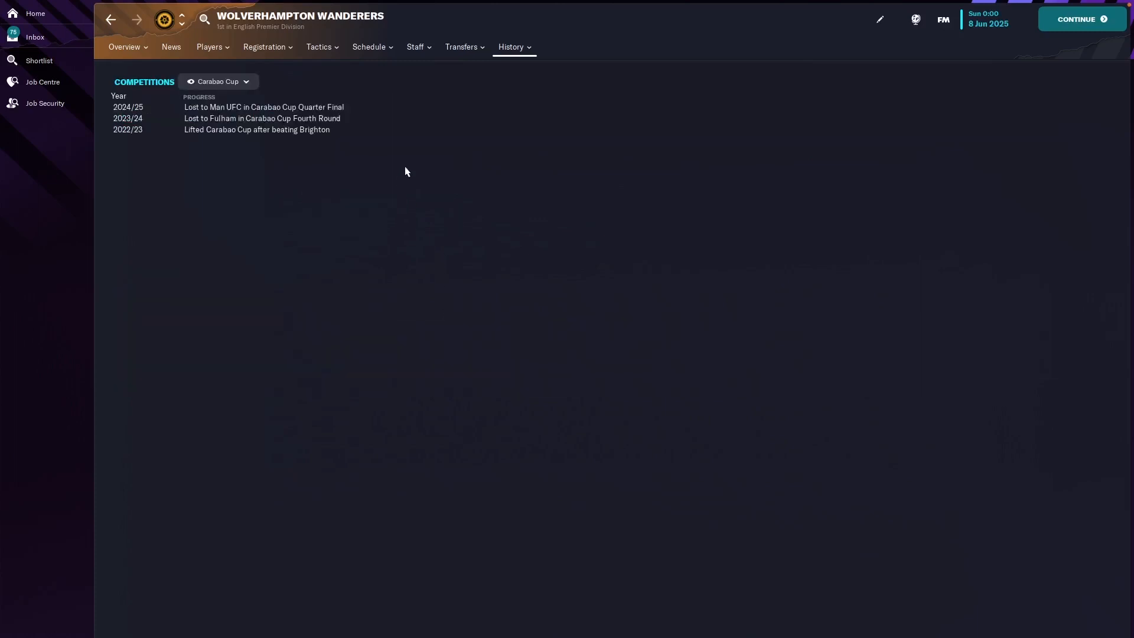
{"action": "mouse_move", "coordinate": [344, 166]}
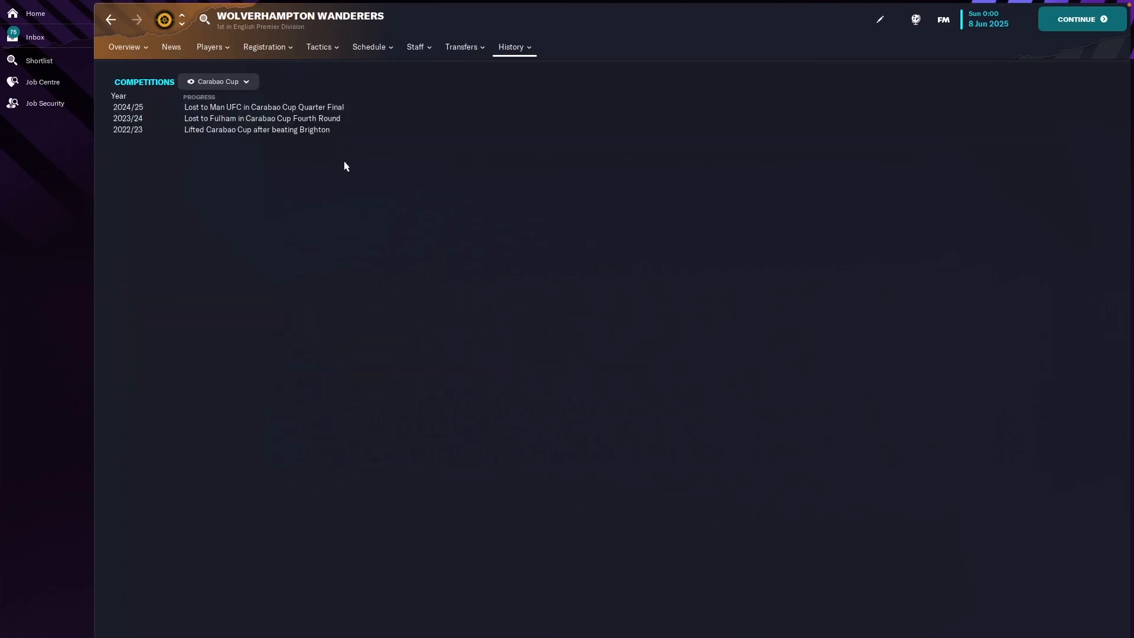
{"action": "mouse_move", "coordinate": [240, 174]}
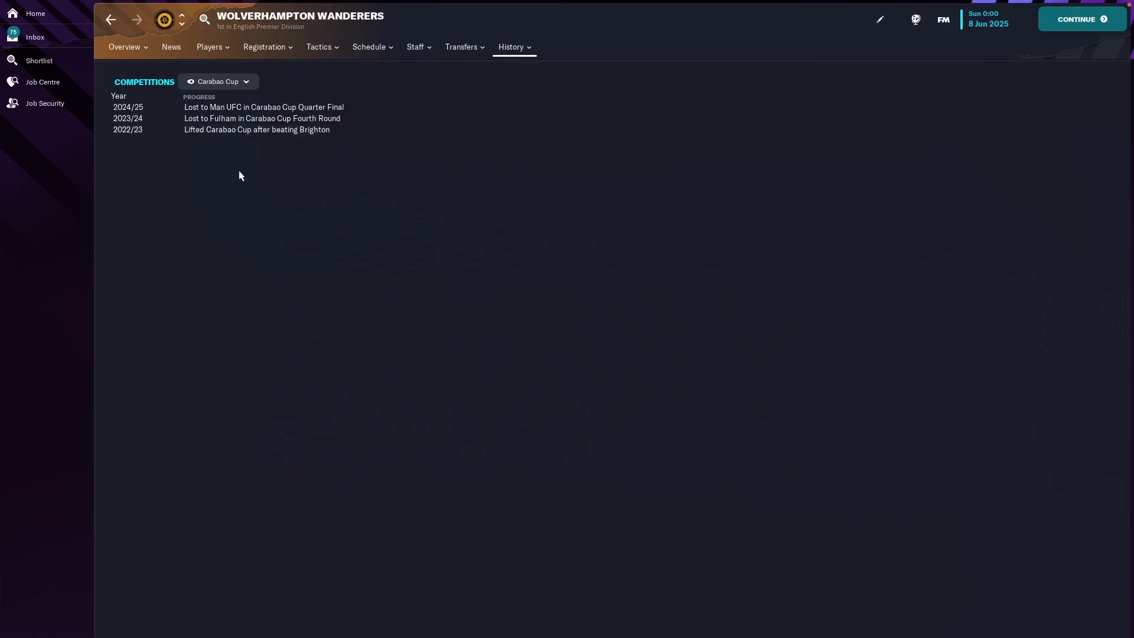
{"action": "mouse_move", "coordinate": [375, 120]}
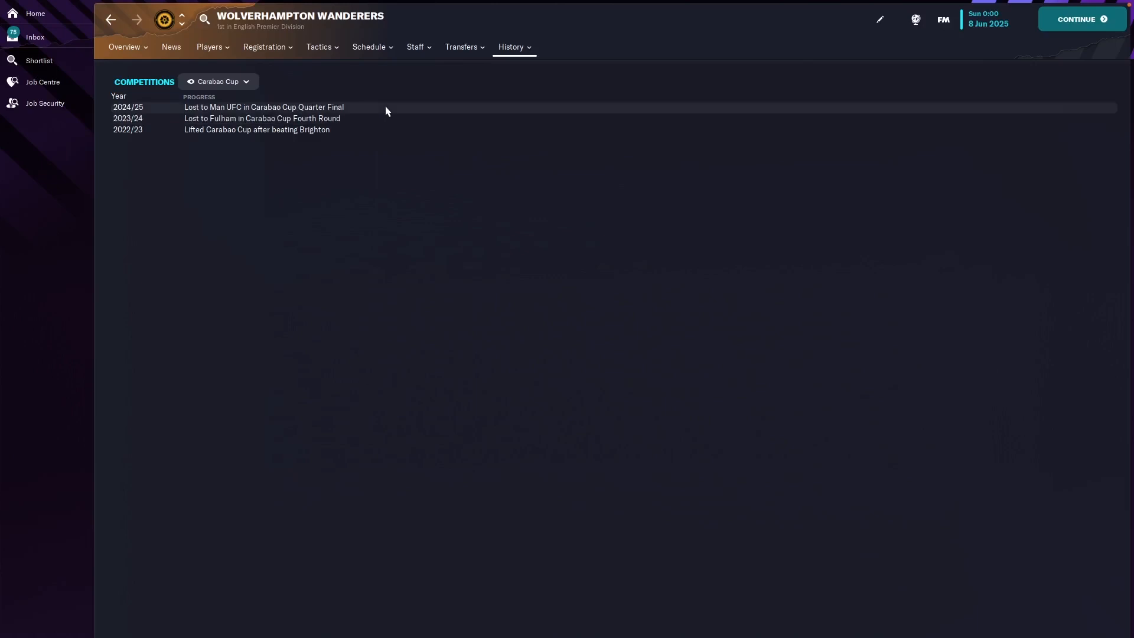
{"action": "left_click", "coordinate": [217, 81]}
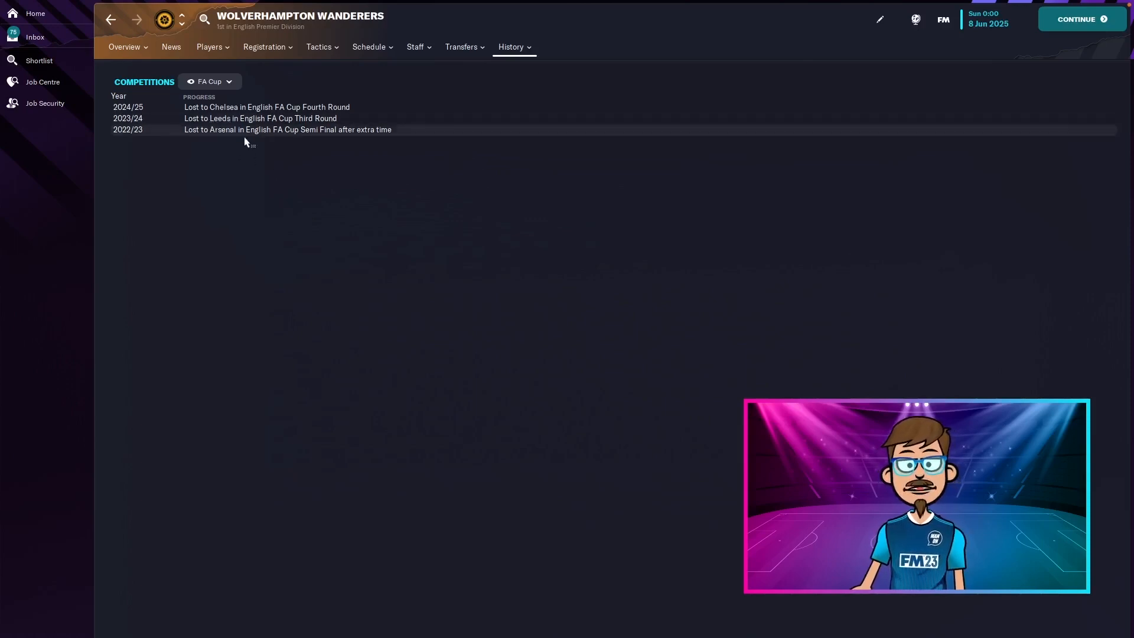
{"action": "mouse_move", "coordinate": [411, 214]}
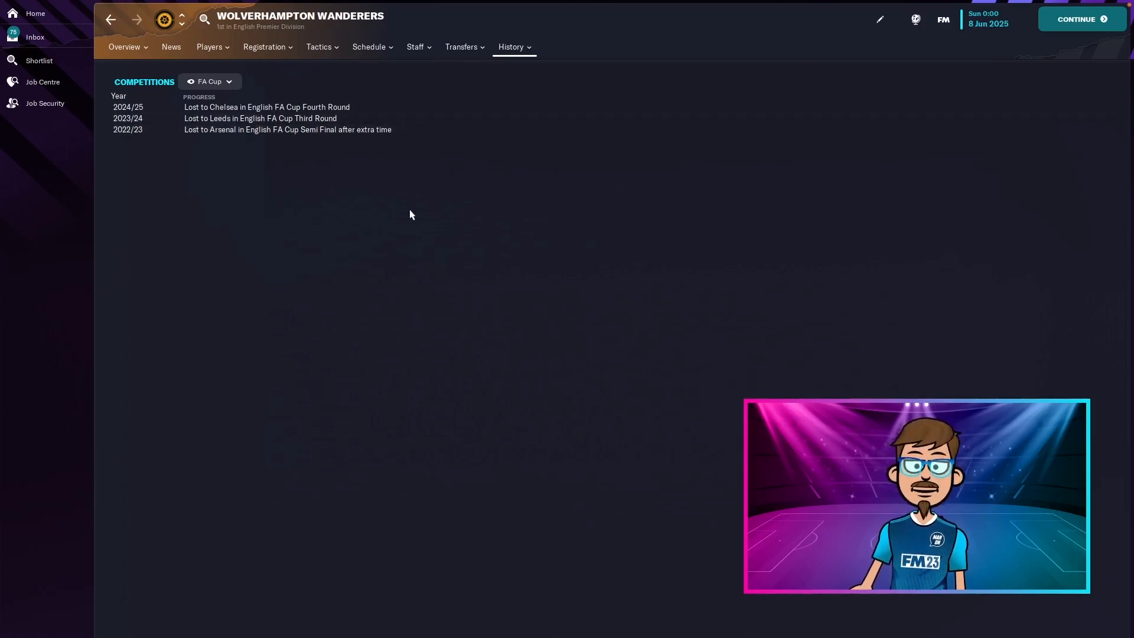
{"action": "mouse_move", "coordinate": [265, 190]}
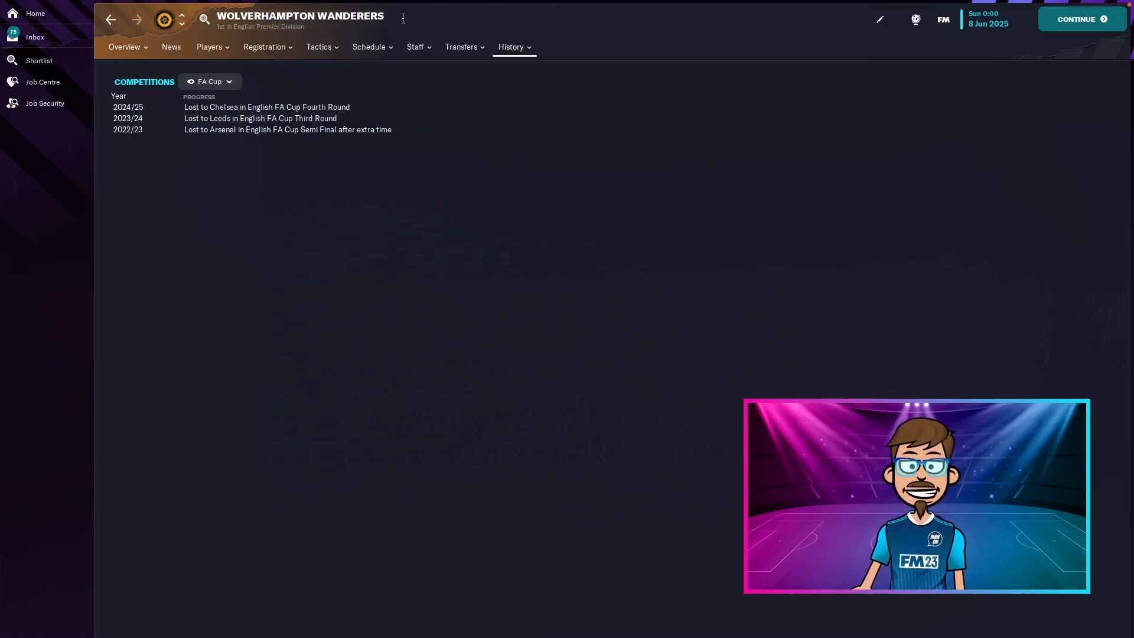
{"action": "left_click", "coordinate": [210, 81]}
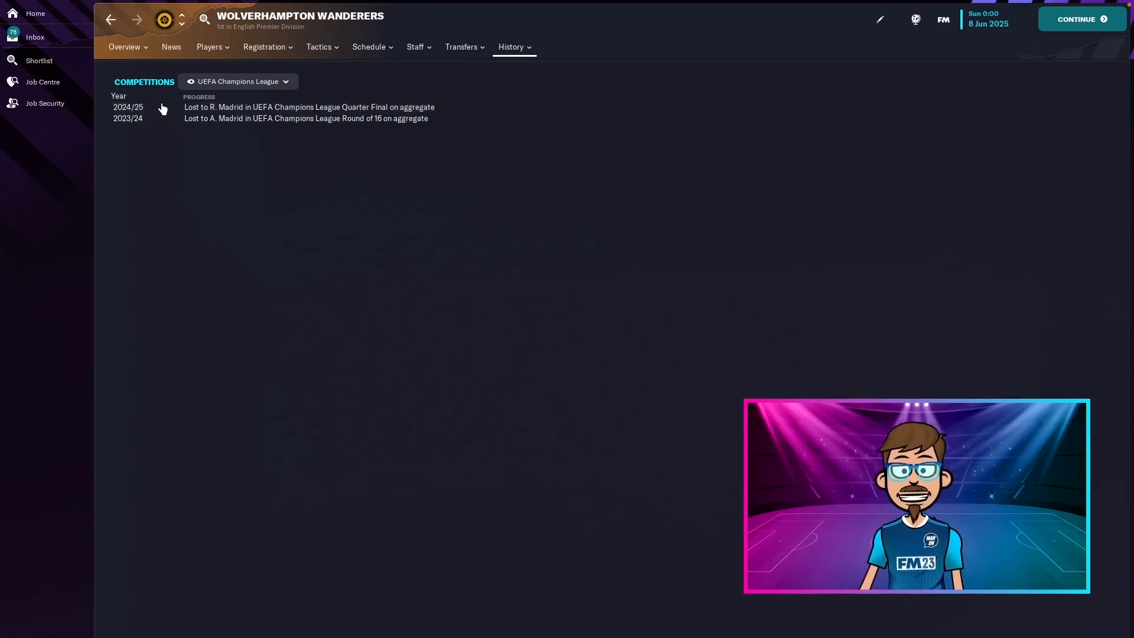
{"action": "left_click", "coordinate": [124, 47]}
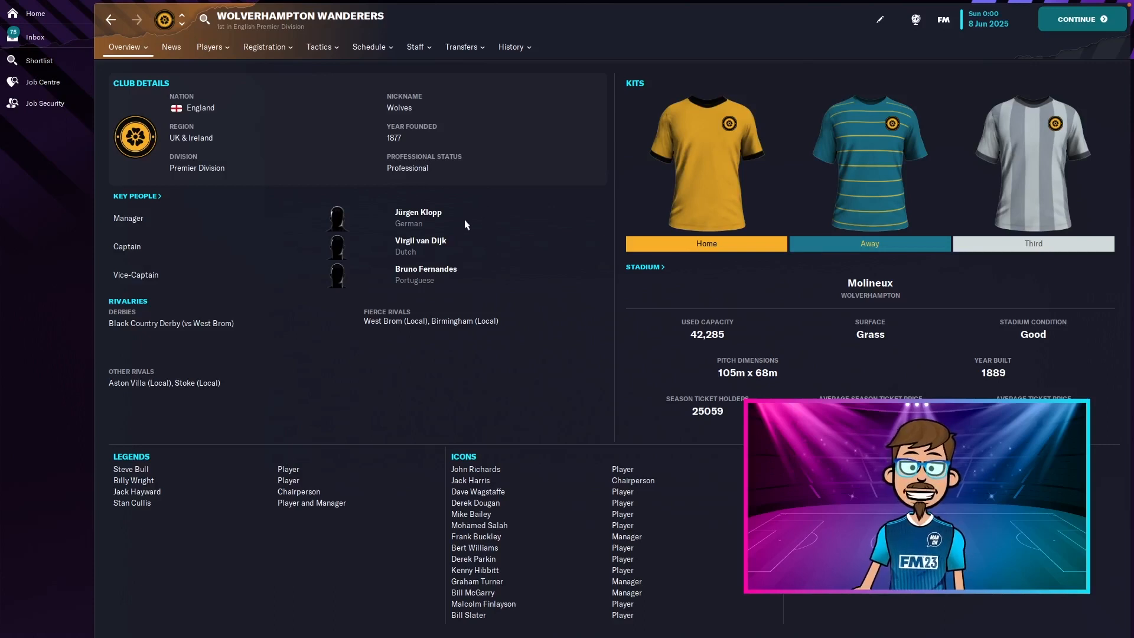
{"action": "mouse_move", "coordinate": [452, 257]}
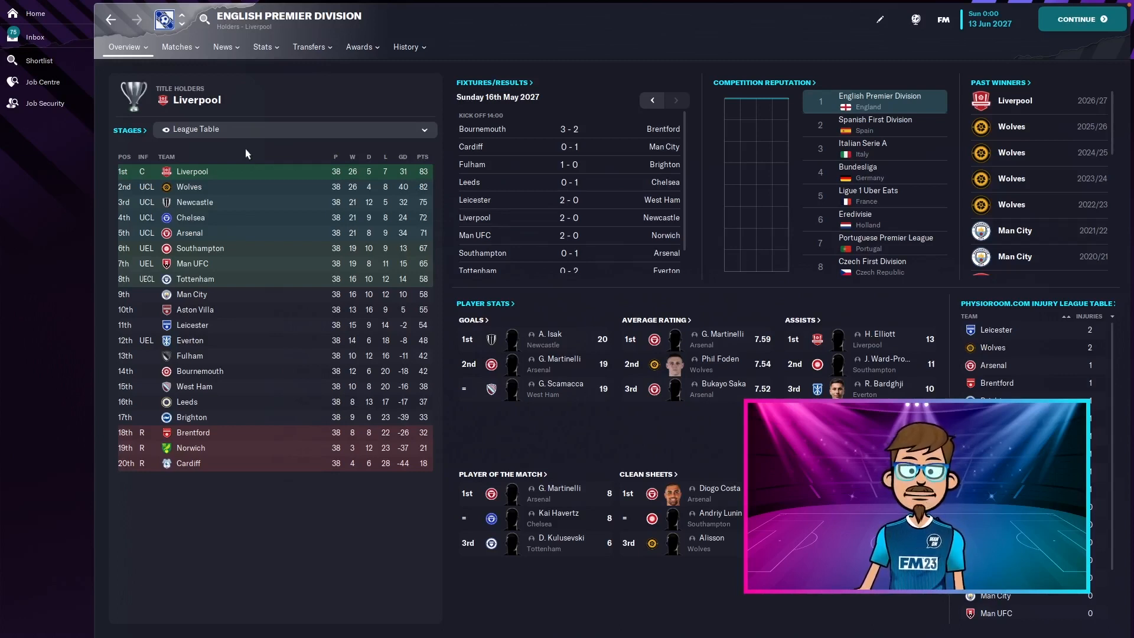
- Check league Team Overview stats, then show Carabao Cup history ending in a 2026/27 quarter-final loss to Man City
{"action": "left_click", "coordinate": [263, 46]}
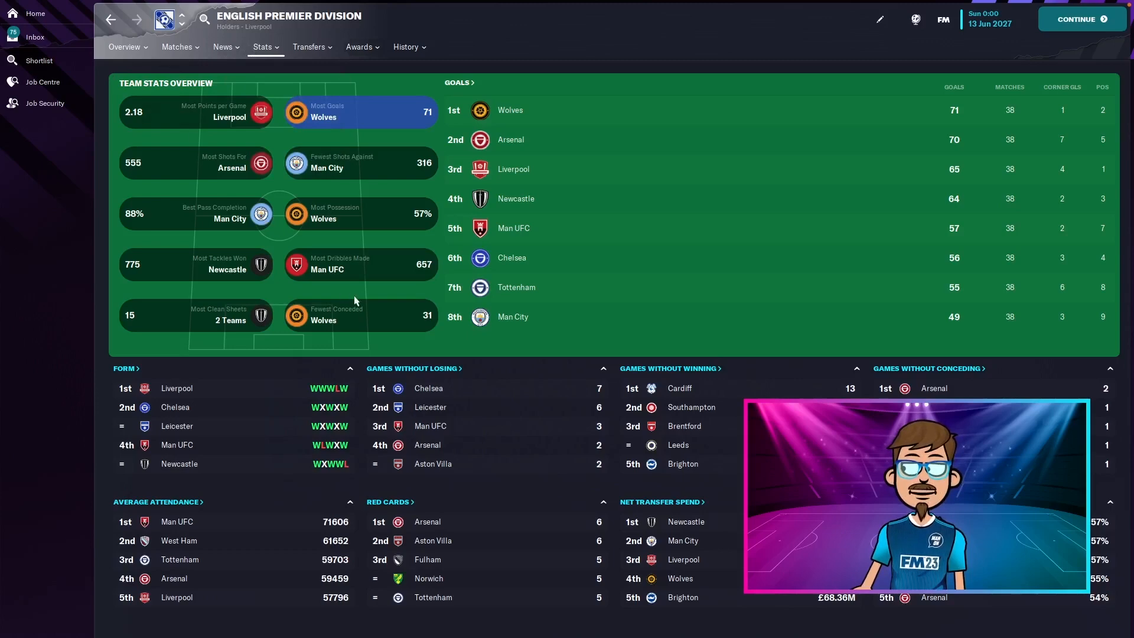
{"action": "left_click", "coordinate": [264, 46]}
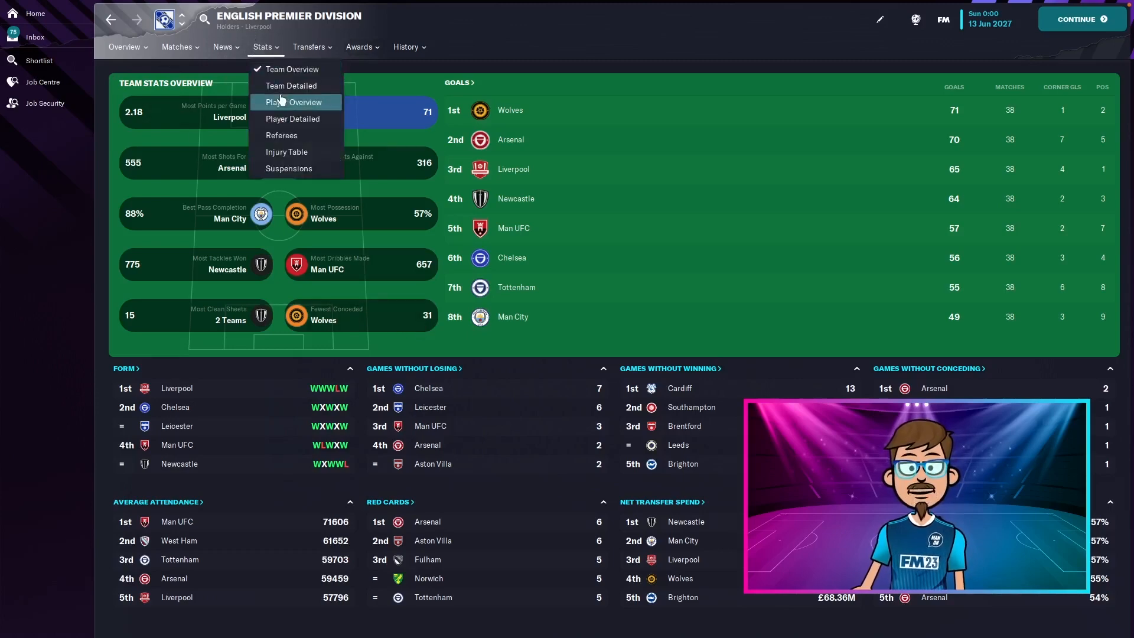
{"action": "left_click", "coordinate": [293, 102]}
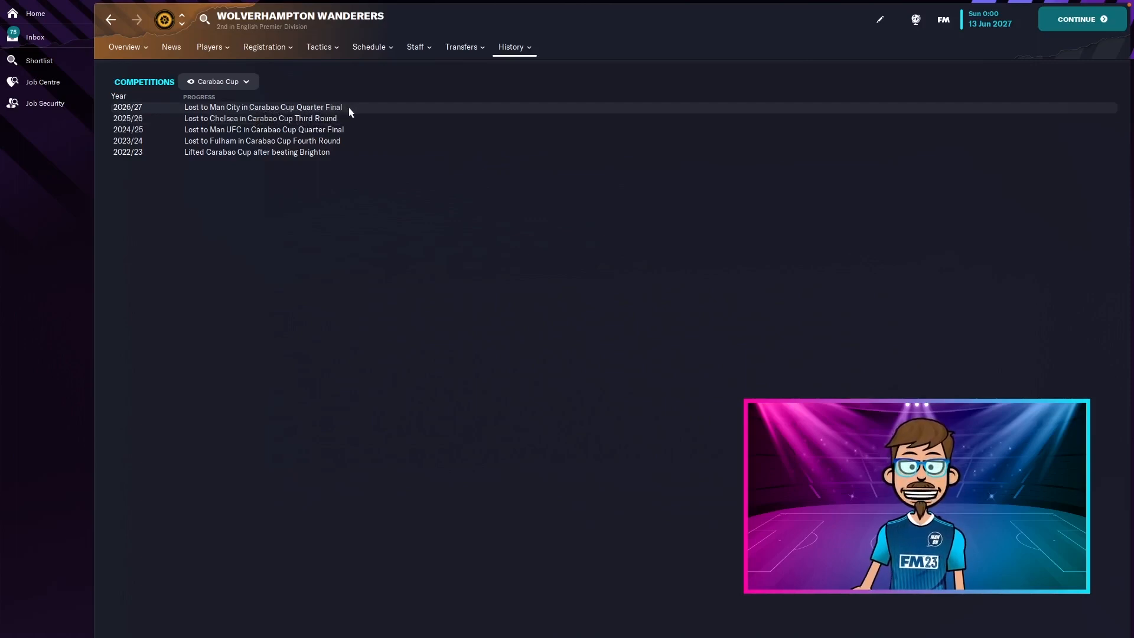
- Switch competition history to FA Cup (2026/27 win over Tottenham), then Champions League (PSG penalty exit)
{"action": "left_click", "coordinate": [217, 81]}
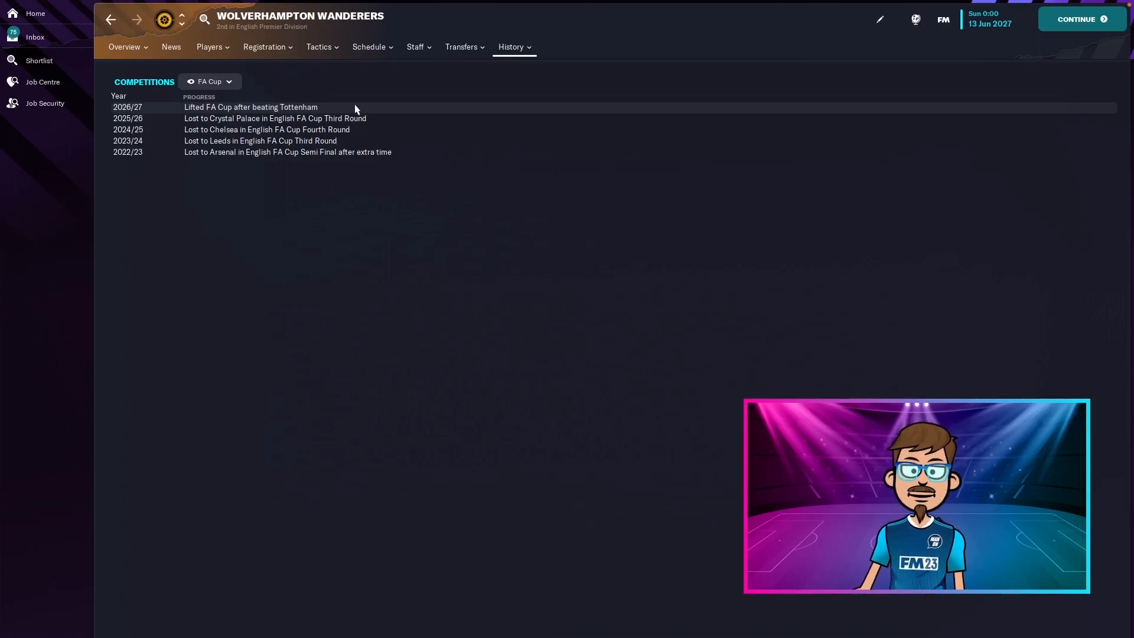
{"action": "left_click", "coordinate": [209, 81]}
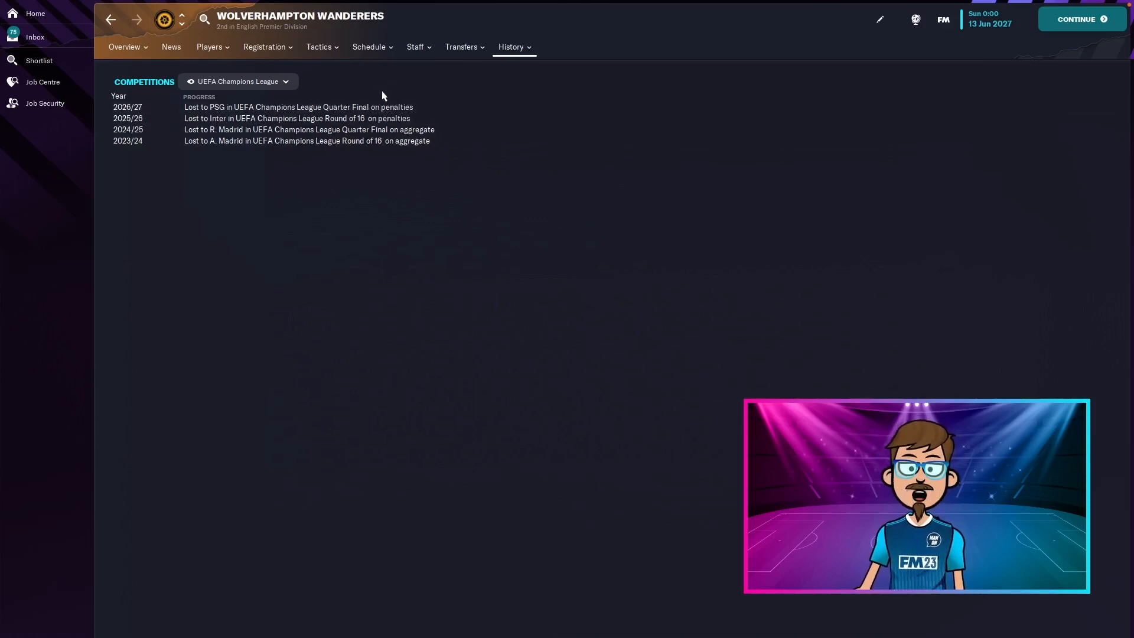
- Show the 2026/27 transfer history: £121M spent, £124M received, with Fabián signed from PSG
{"action": "left_click", "coordinate": [460, 47]}
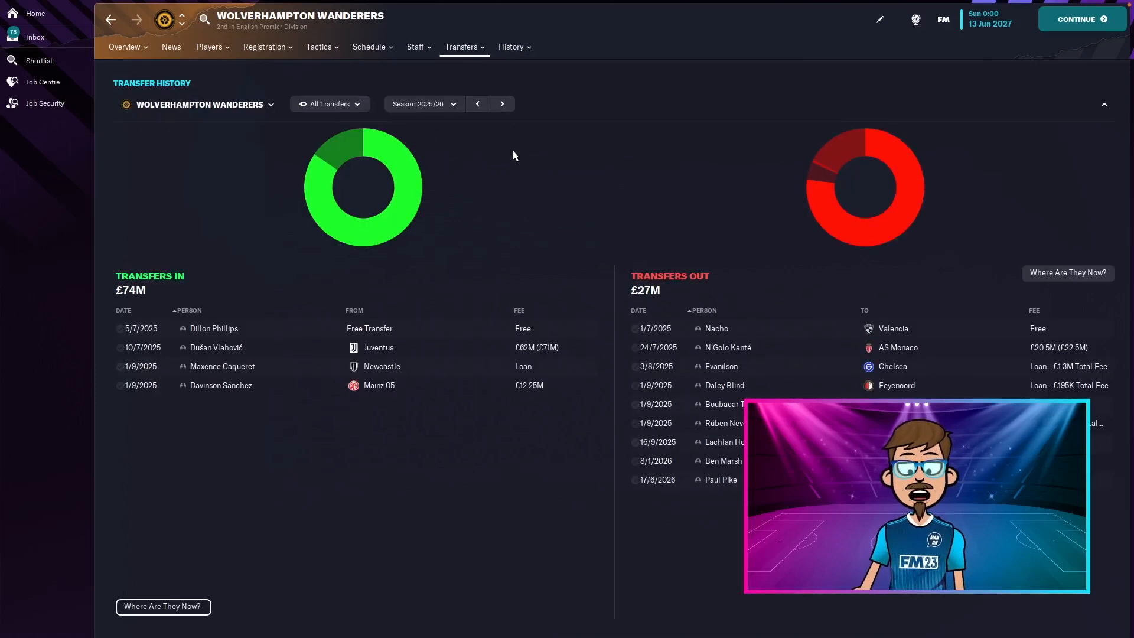
{"action": "mouse_move", "coordinate": [507, 165]}
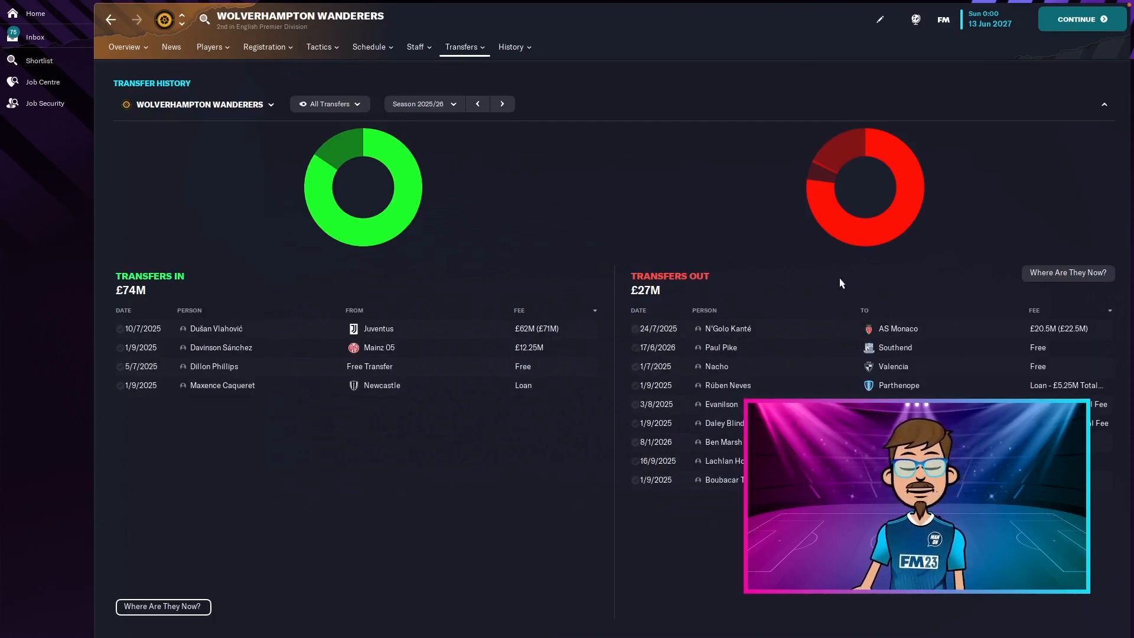
{"action": "mouse_move", "coordinate": [739, 334]}
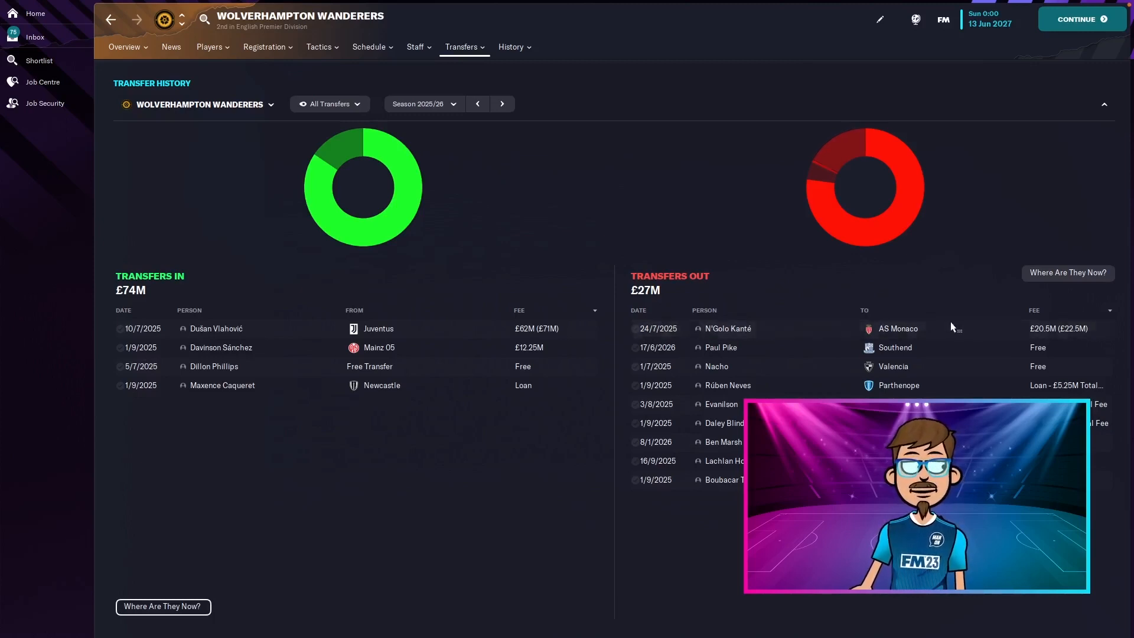
{"action": "left_click", "coordinate": [502, 103]}
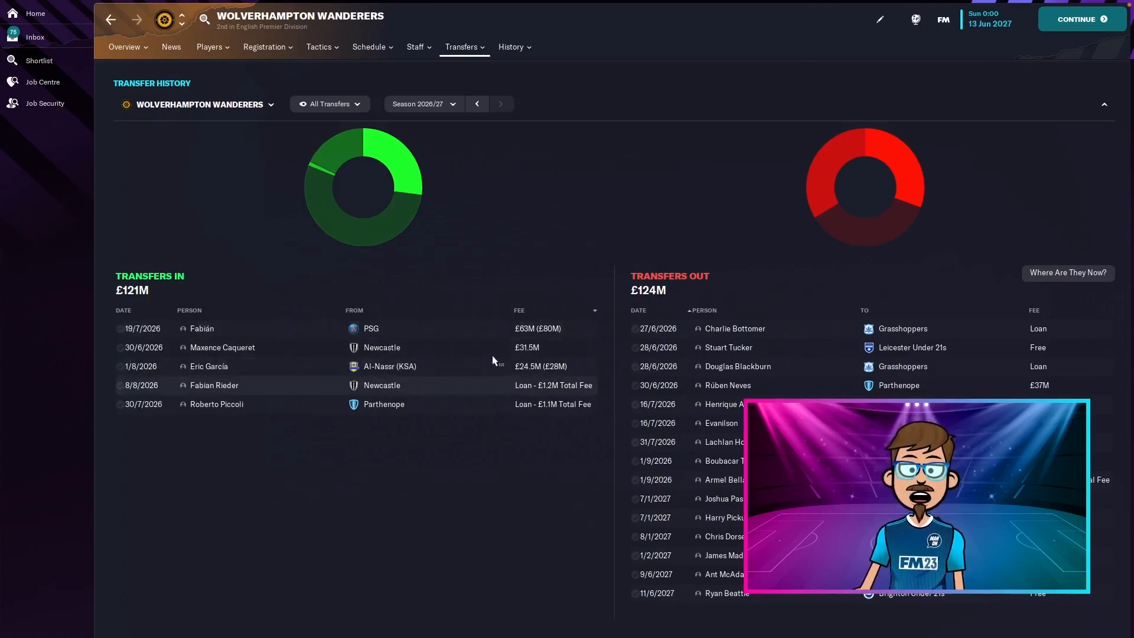
{"action": "mouse_move", "coordinate": [492, 290]}
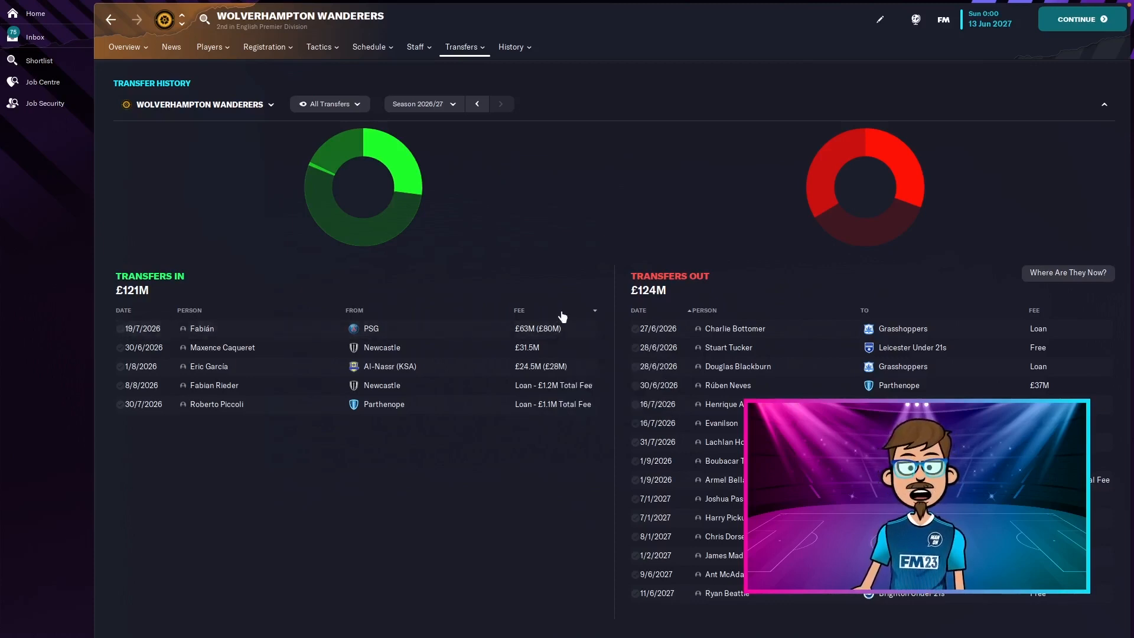
{"action": "mouse_move", "coordinate": [674, 300]}
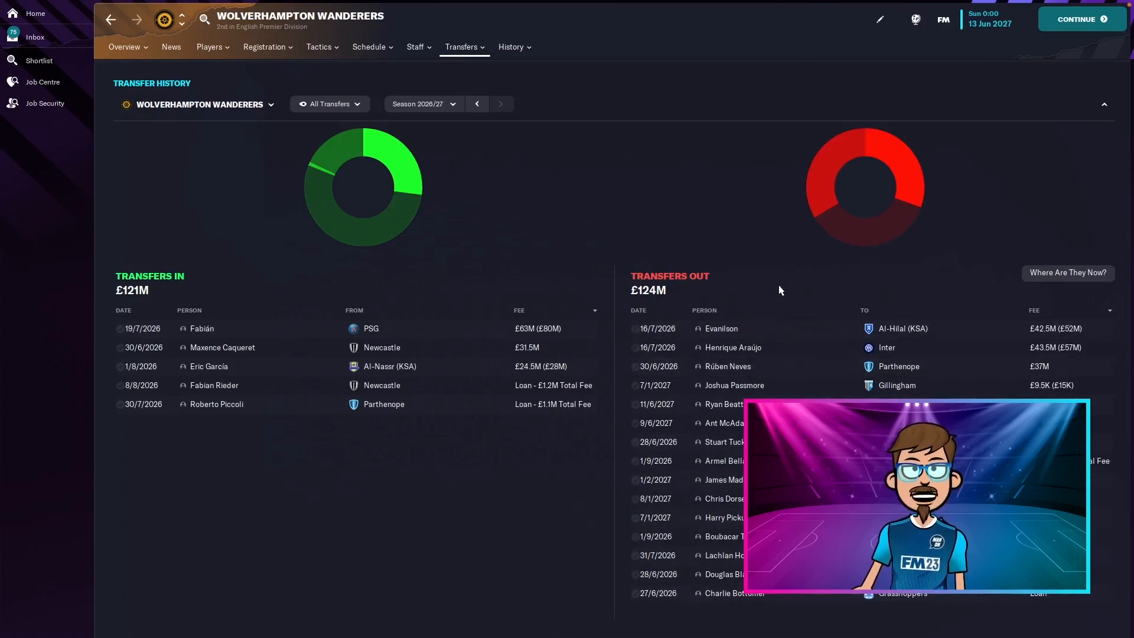
- Show the June 2027 squad list by goals, led by Foden with 21 goals in 58 apps
{"action": "left_click", "coordinate": [208, 47]}
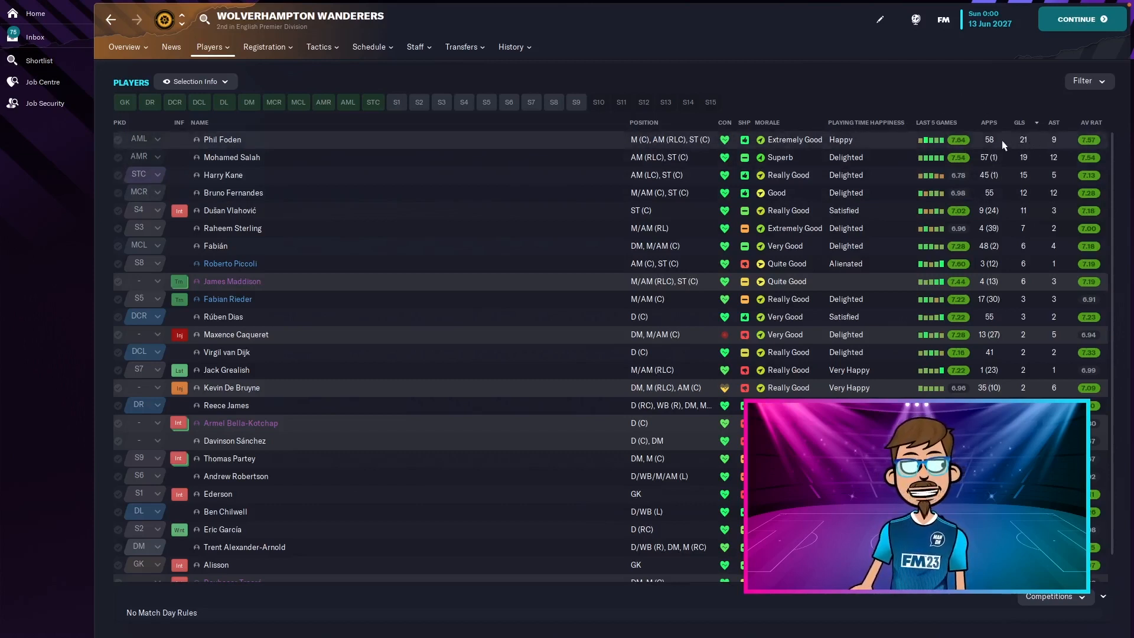
{"action": "mouse_move", "coordinate": [1054, 142]}
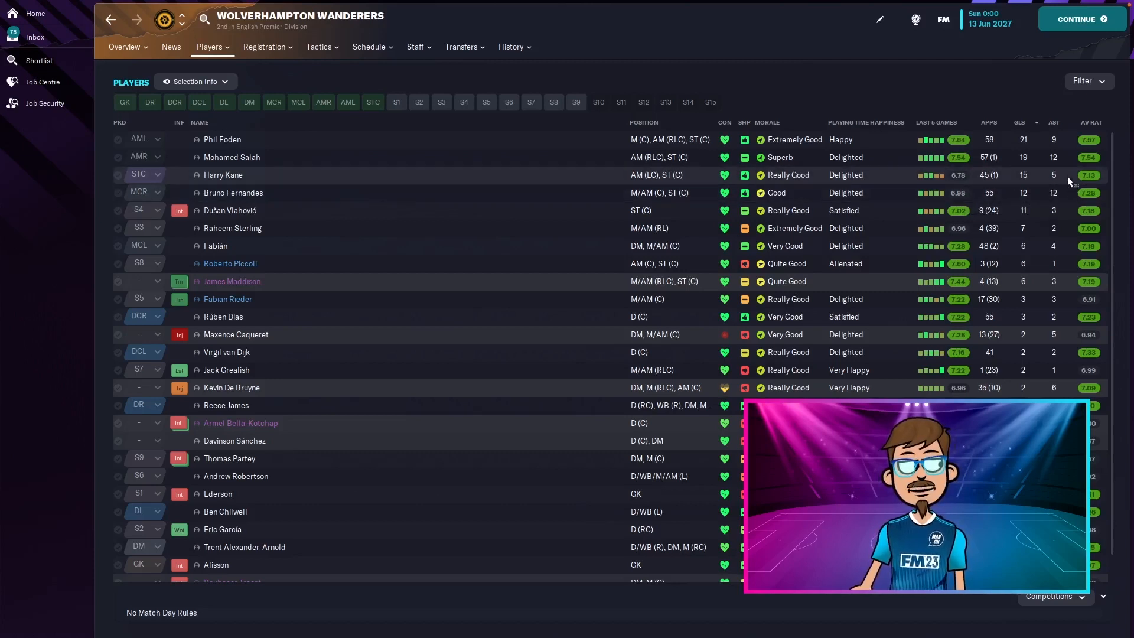
{"action": "mouse_move", "coordinate": [1035, 196]}
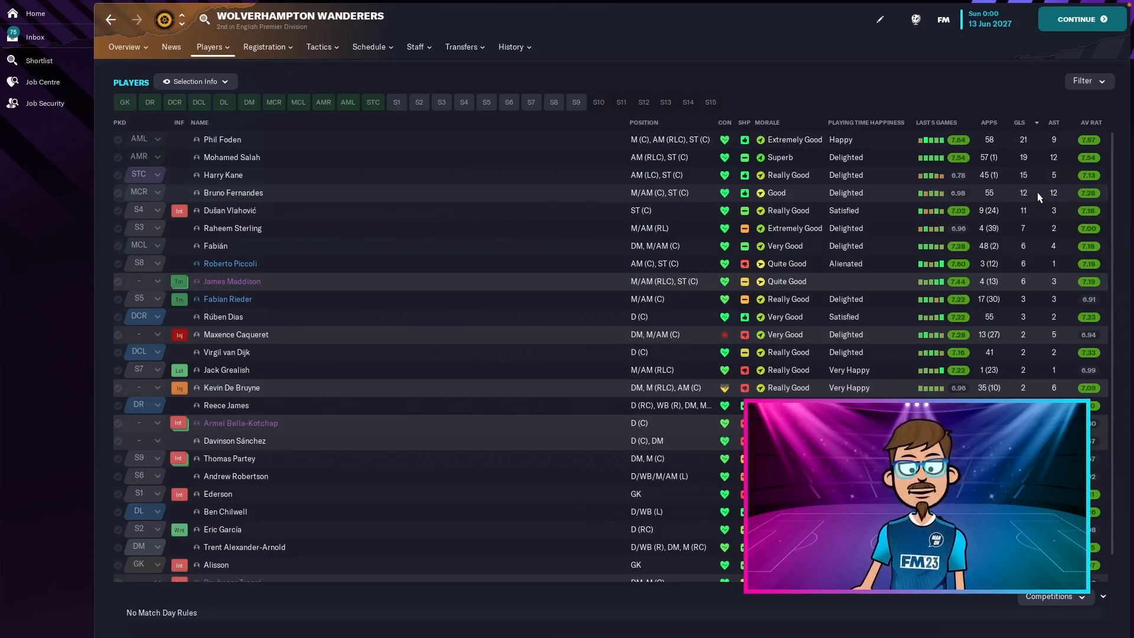
- Review the 4-3-3 DM Wide tactic, then show club honours: 7 league titles and 5 FA Cups
{"action": "left_click", "coordinate": [319, 46]}
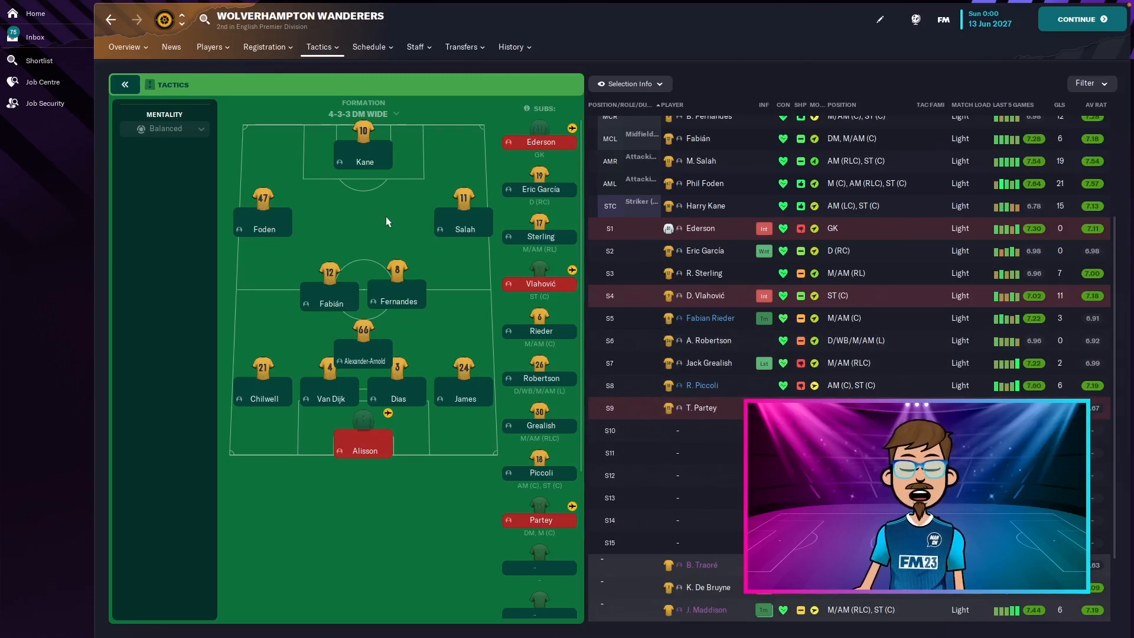
{"action": "left_click", "coordinate": [510, 46]}
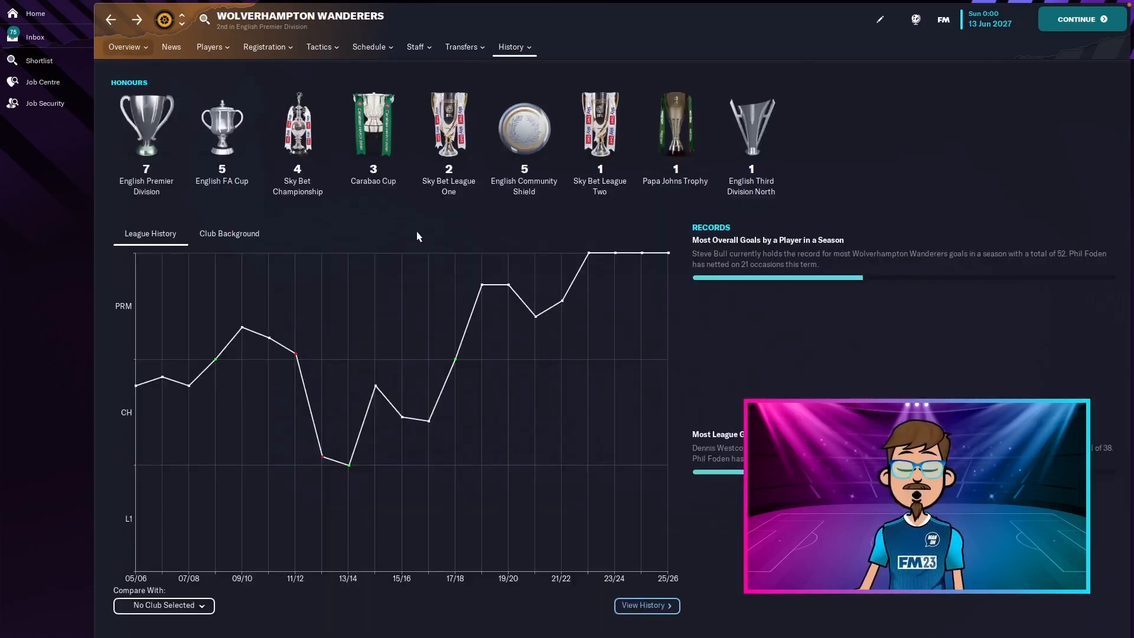